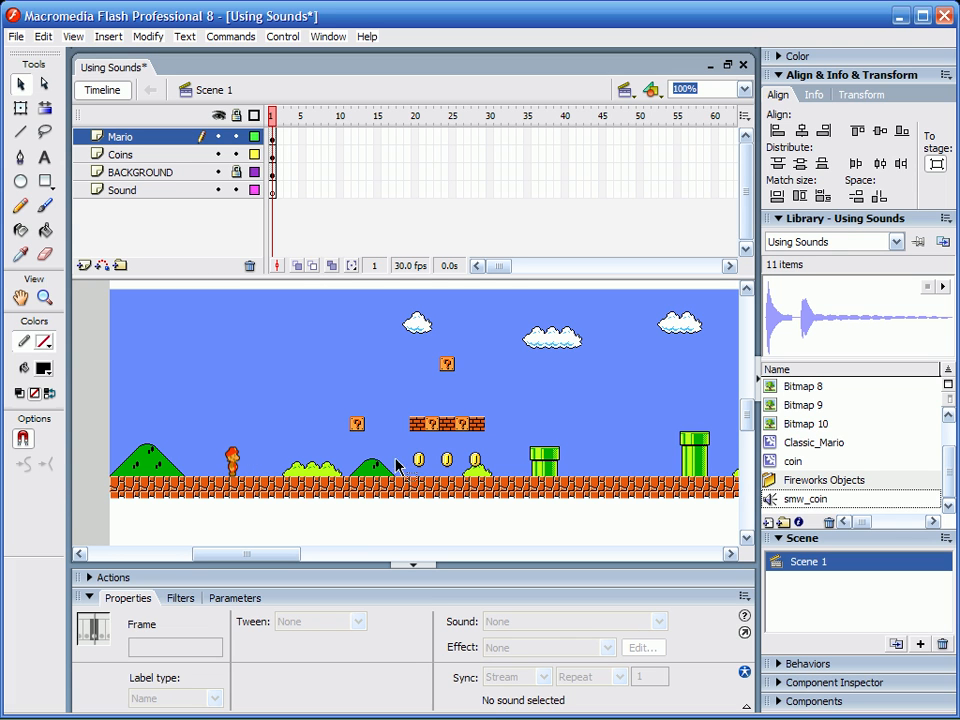
mouse_move(152, 182)
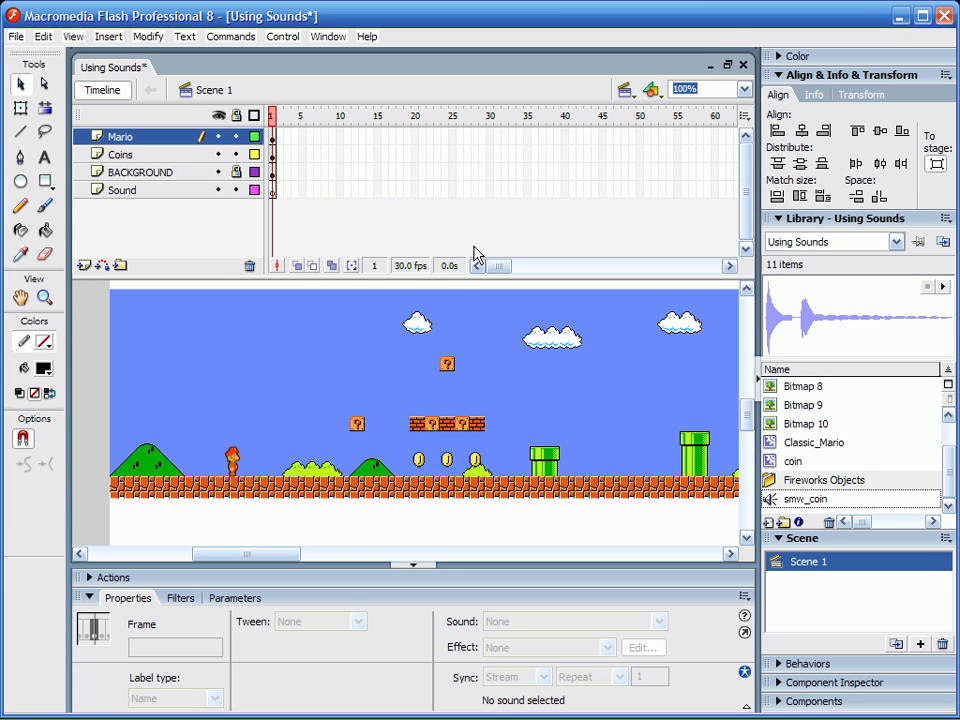
mouse_move(296, 444)
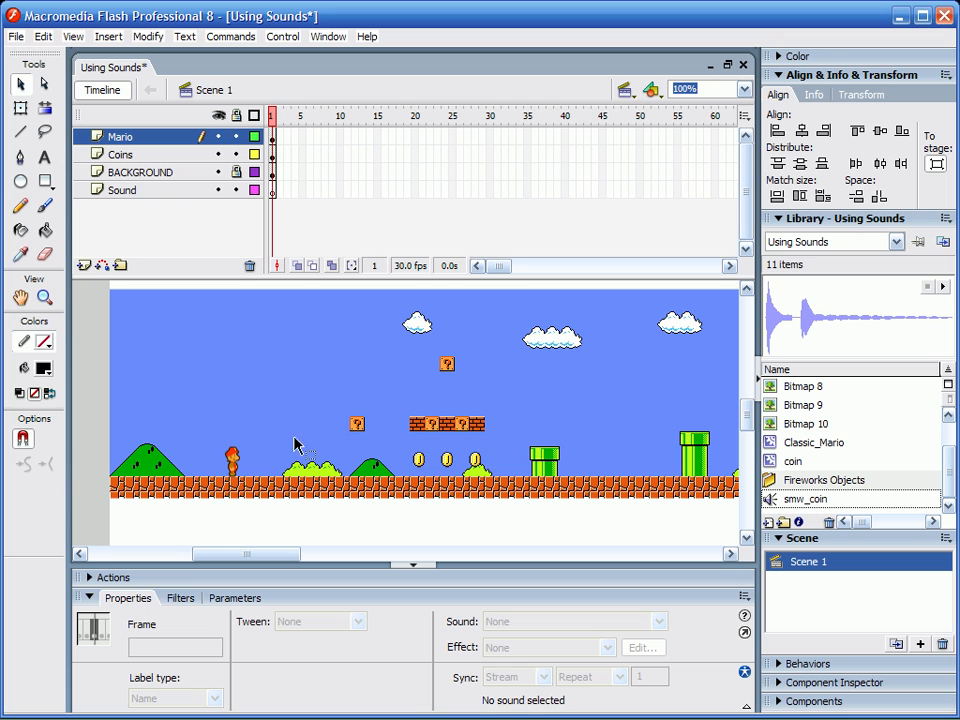
mouse_move(500, 268)
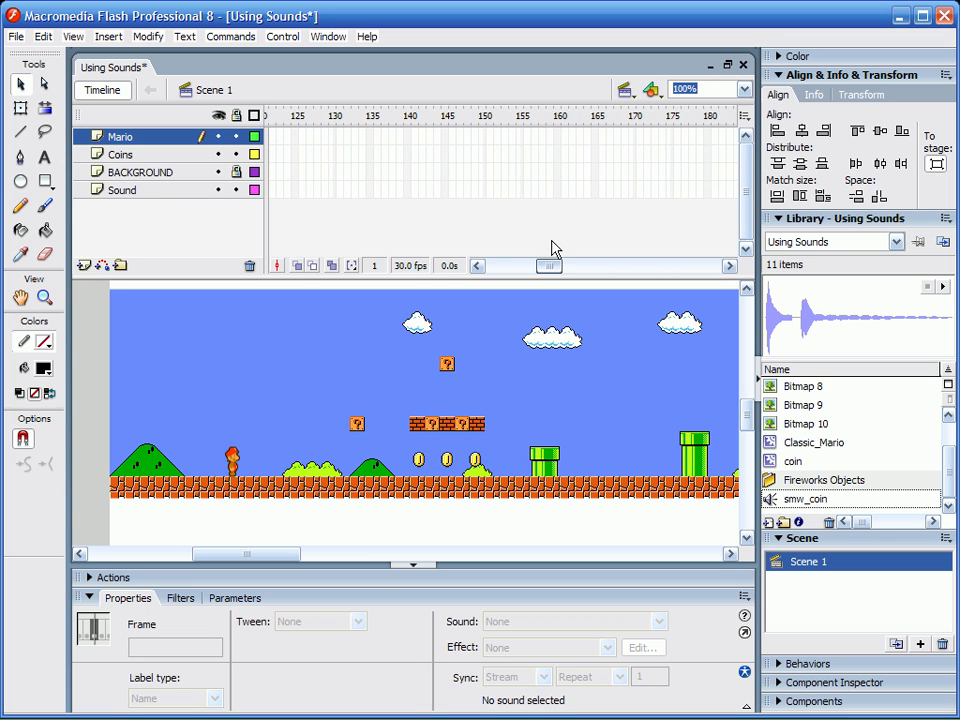
Extend the background, Coins and Sound layers out to frame 180
scroll(right, 3)
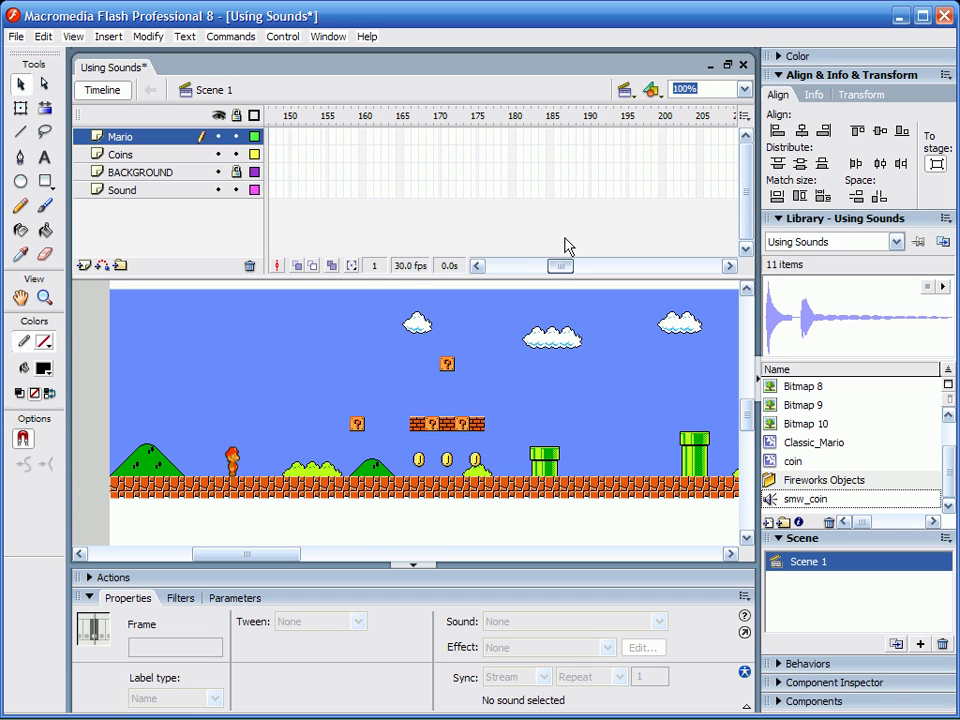
mouse_move(512, 144)
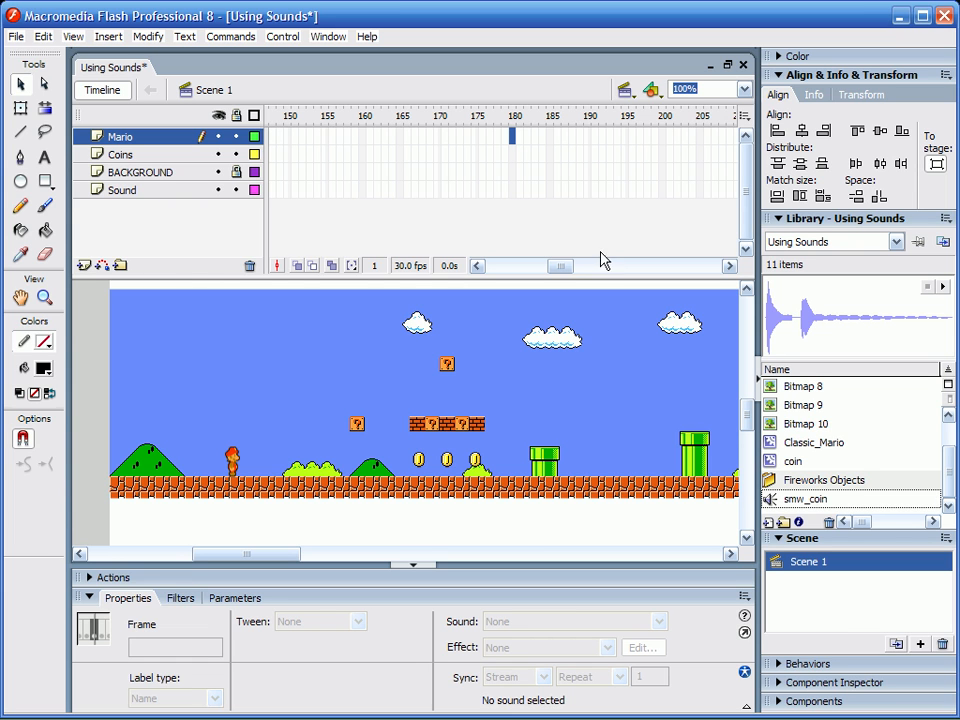
mouse_move(458, 190)
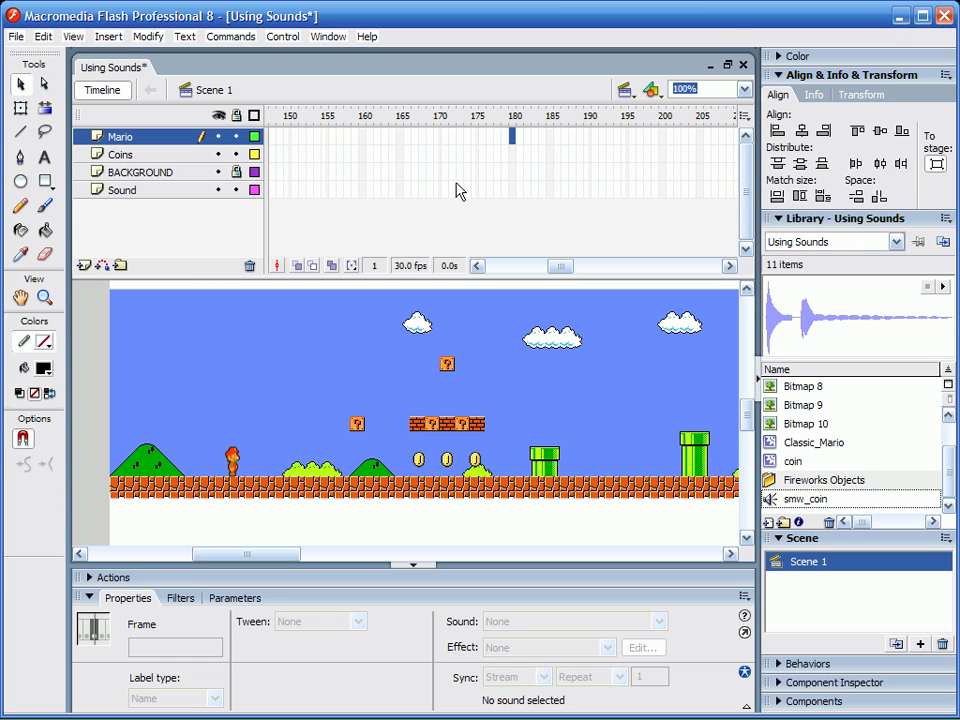
mouse_move(468, 188)
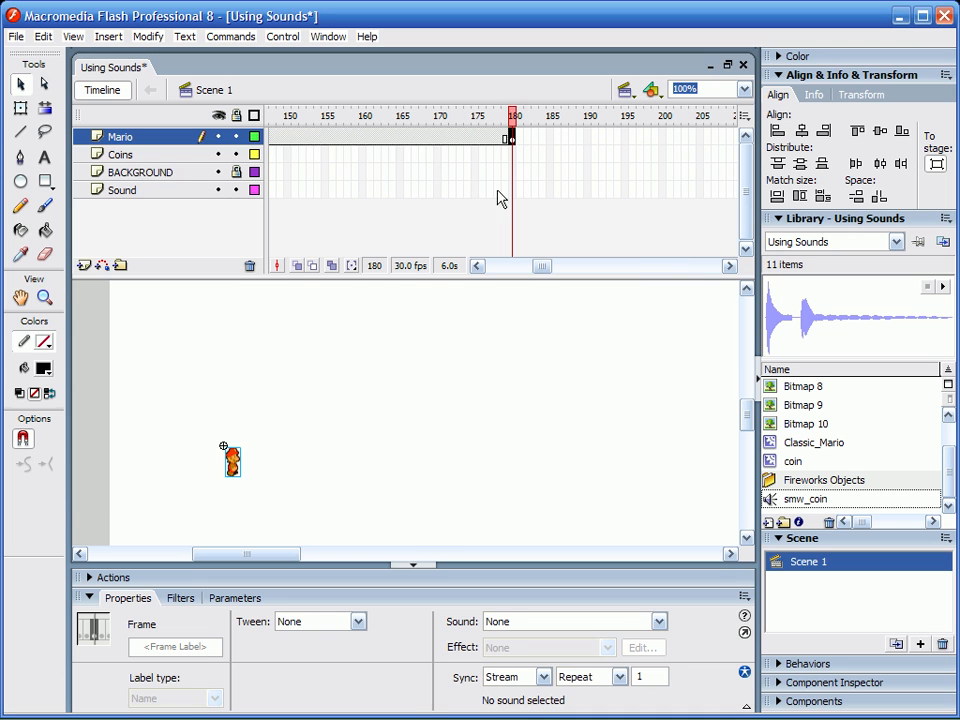
mouse_move(246, 436)
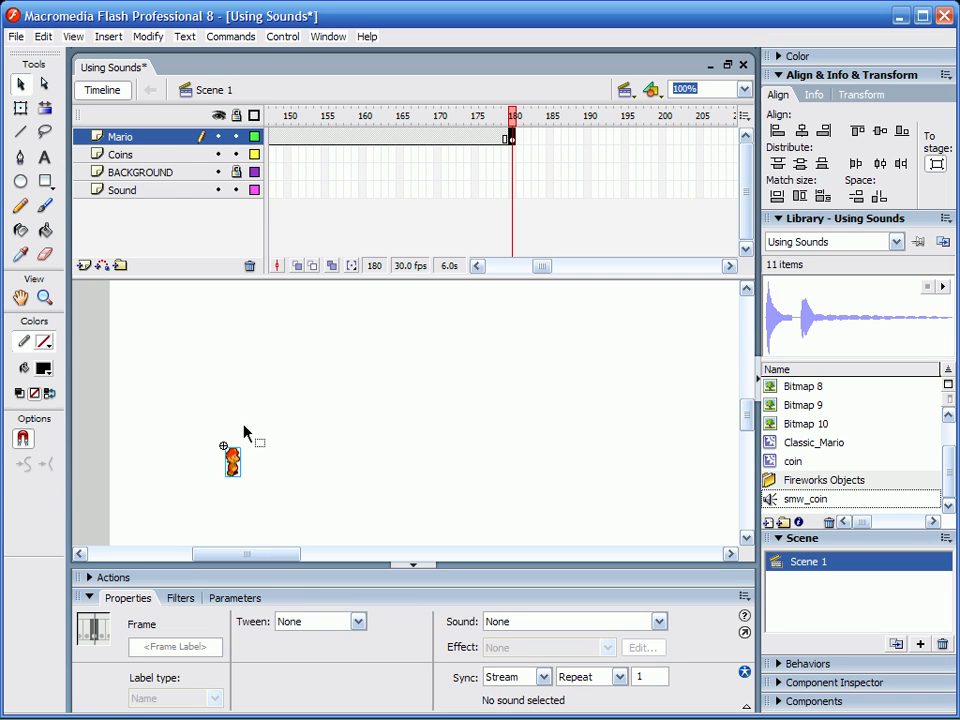
mouse_move(512, 140)
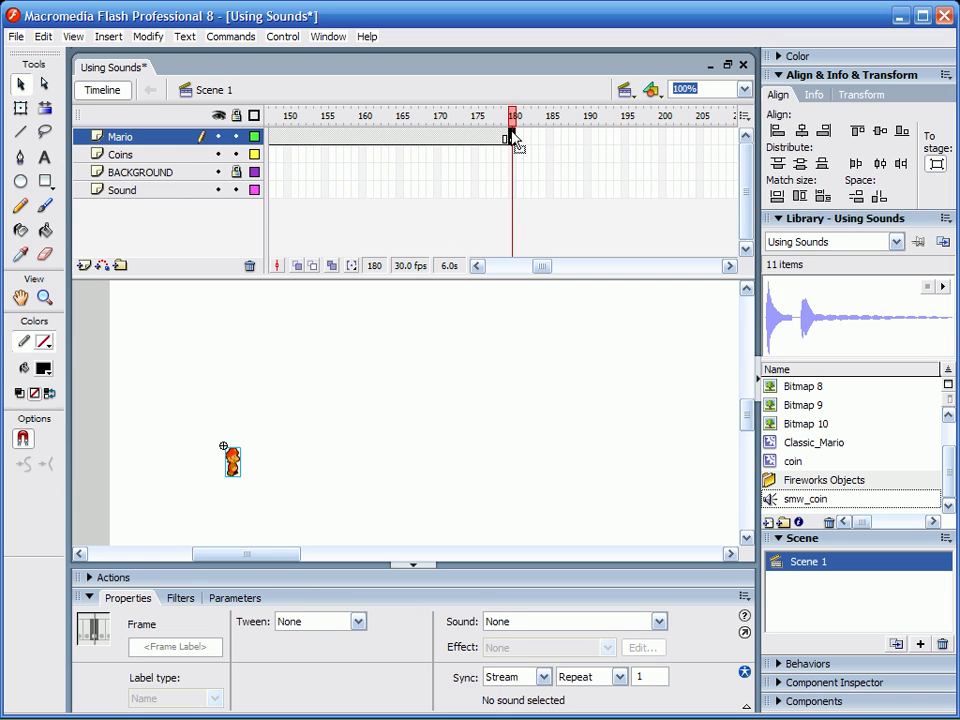
mouse_move(556, 280)
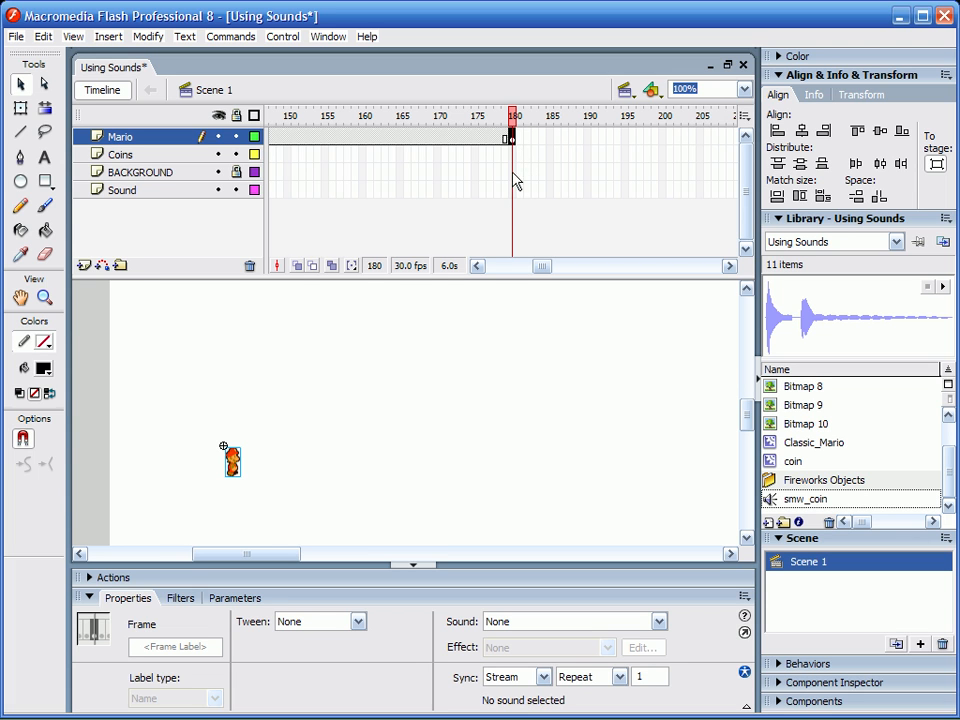
mouse_move(170, 182)
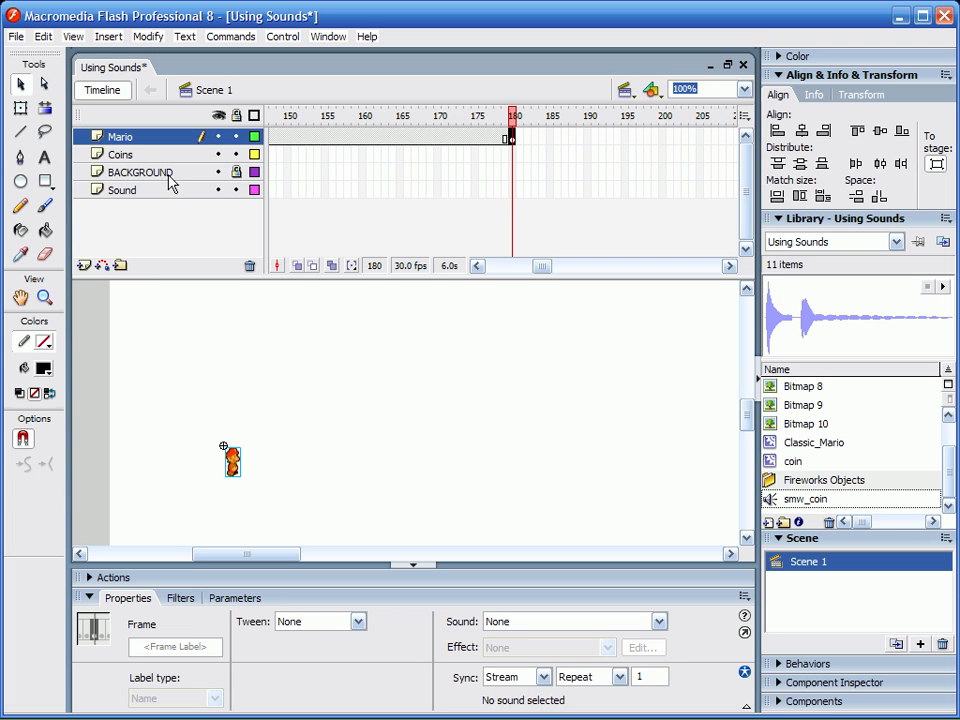
mouse_move(516, 162)
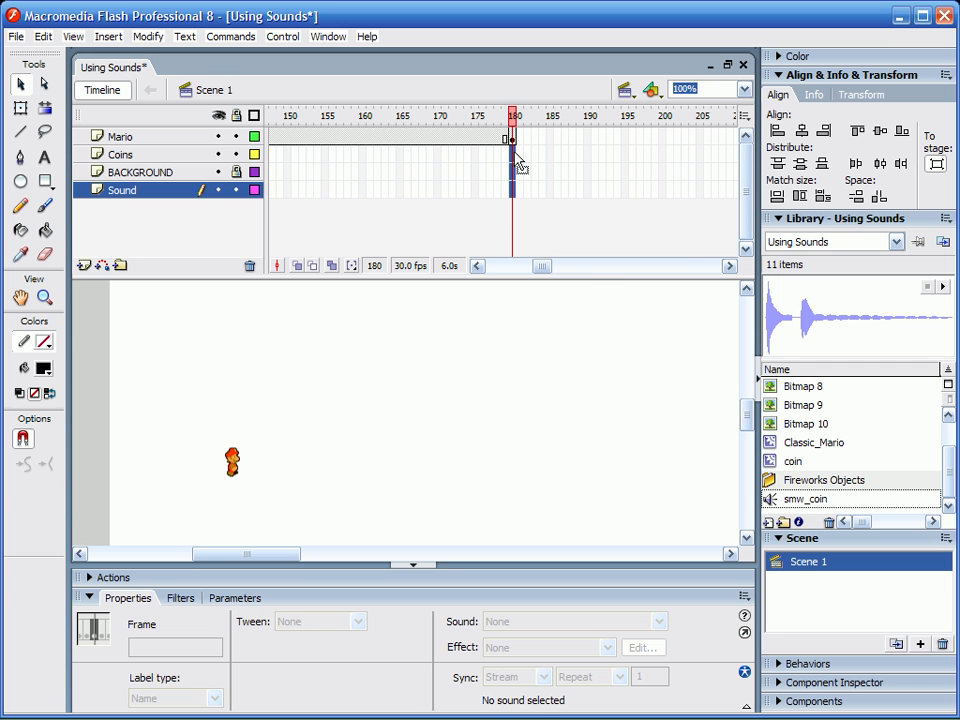
click(120, 154)
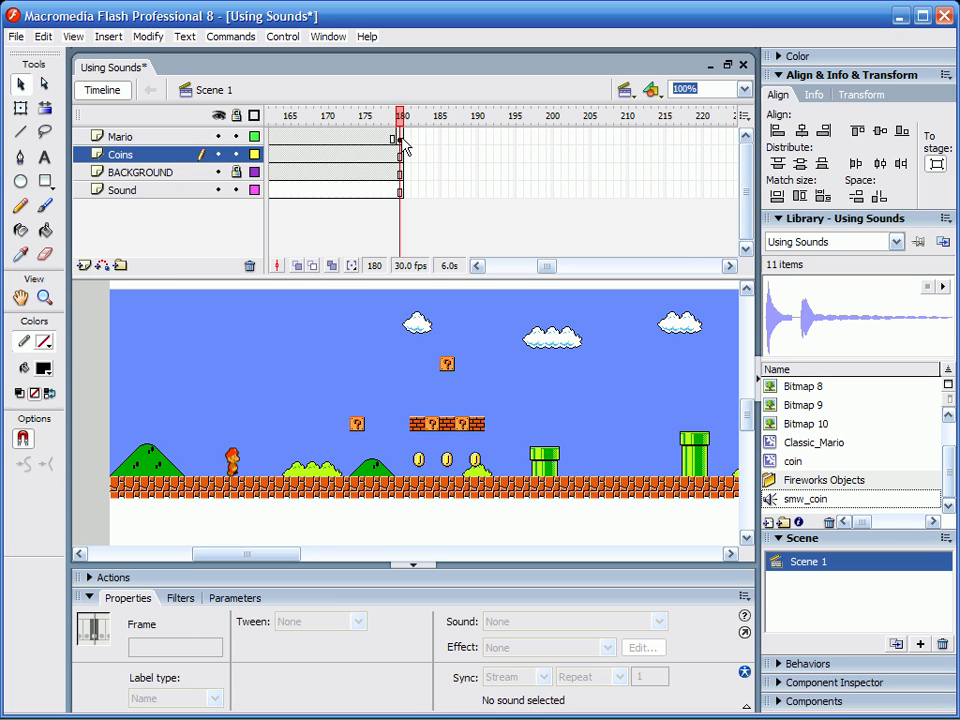
mouse_move(404, 138)
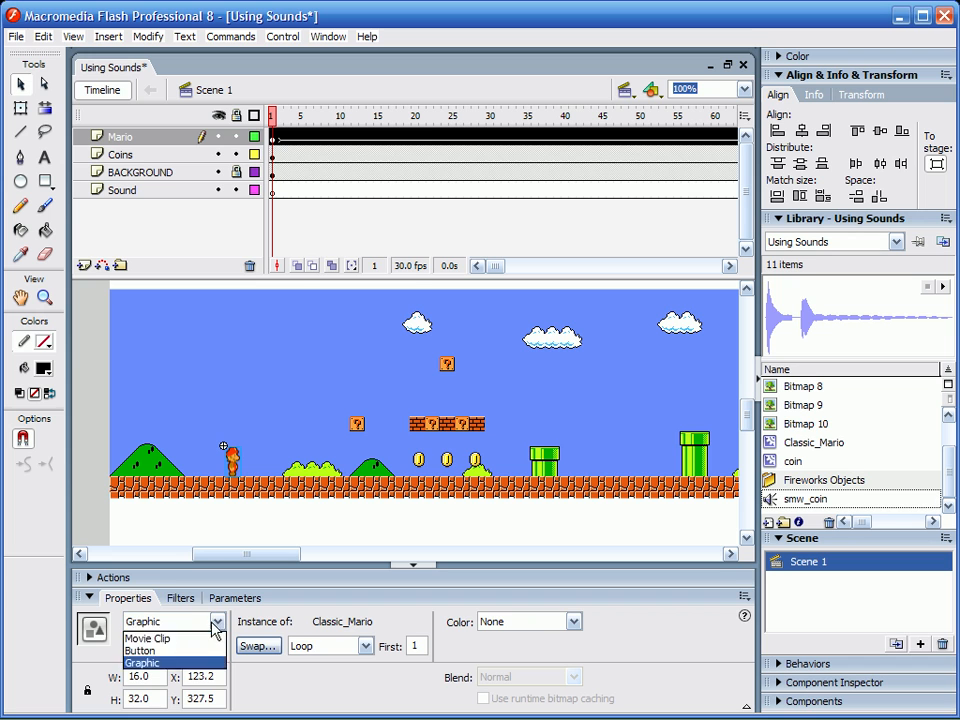
mouse_move(148, 638)
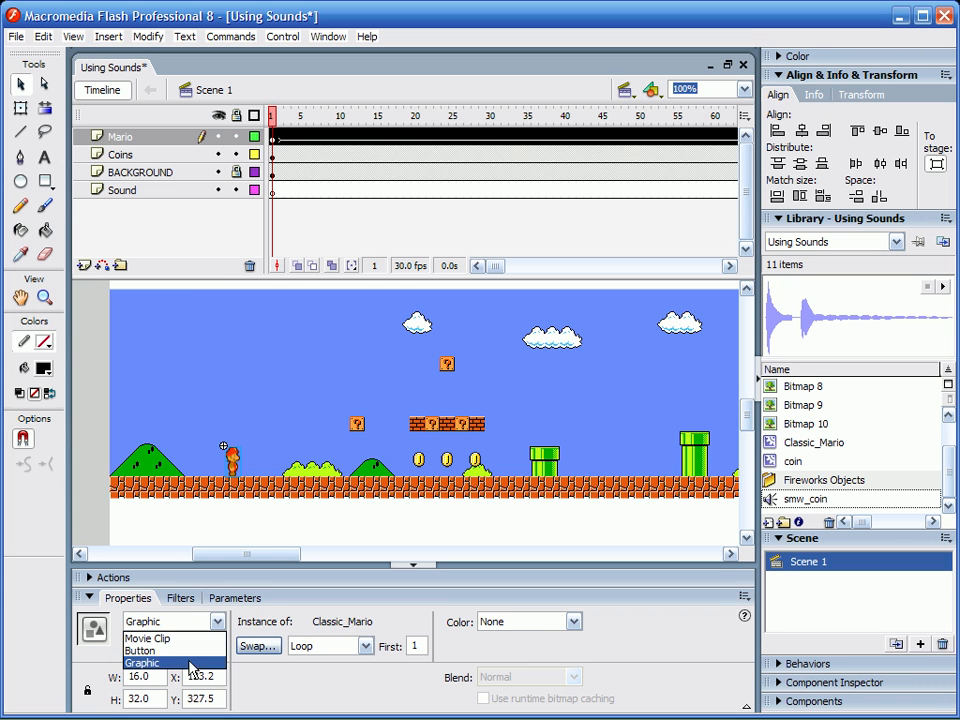
click(140, 664)
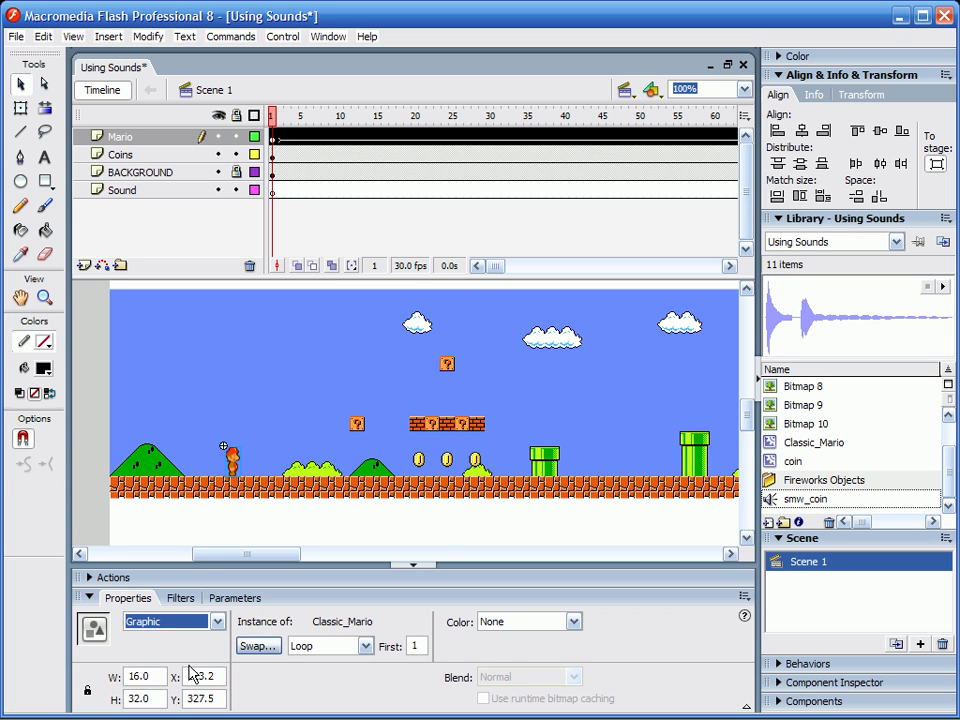
click(170, 620)
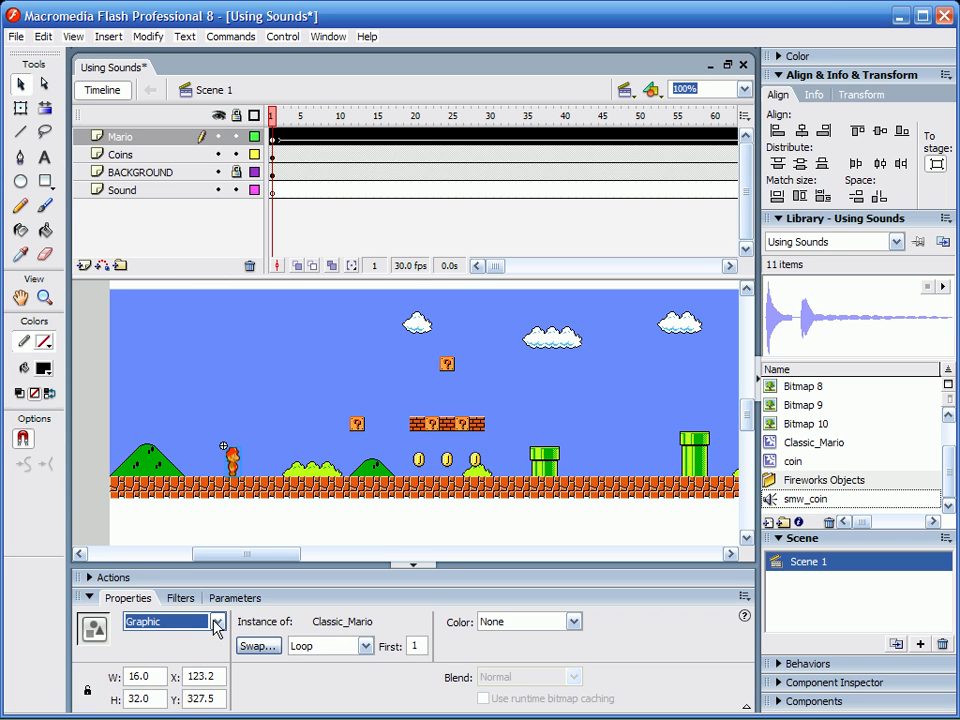
click(320, 644)
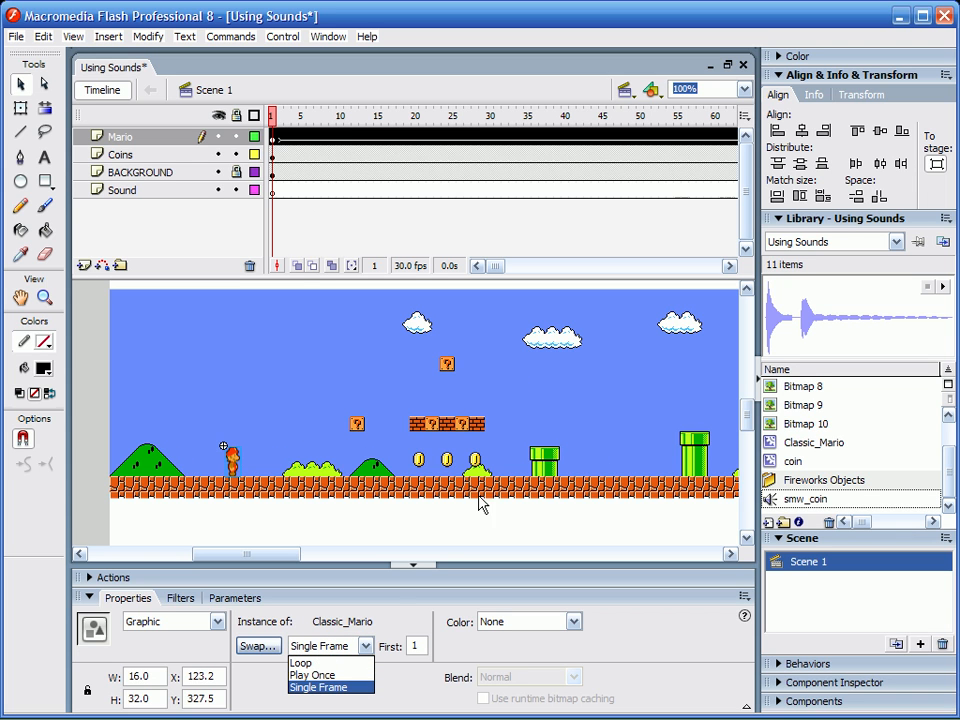
click(300, 664)
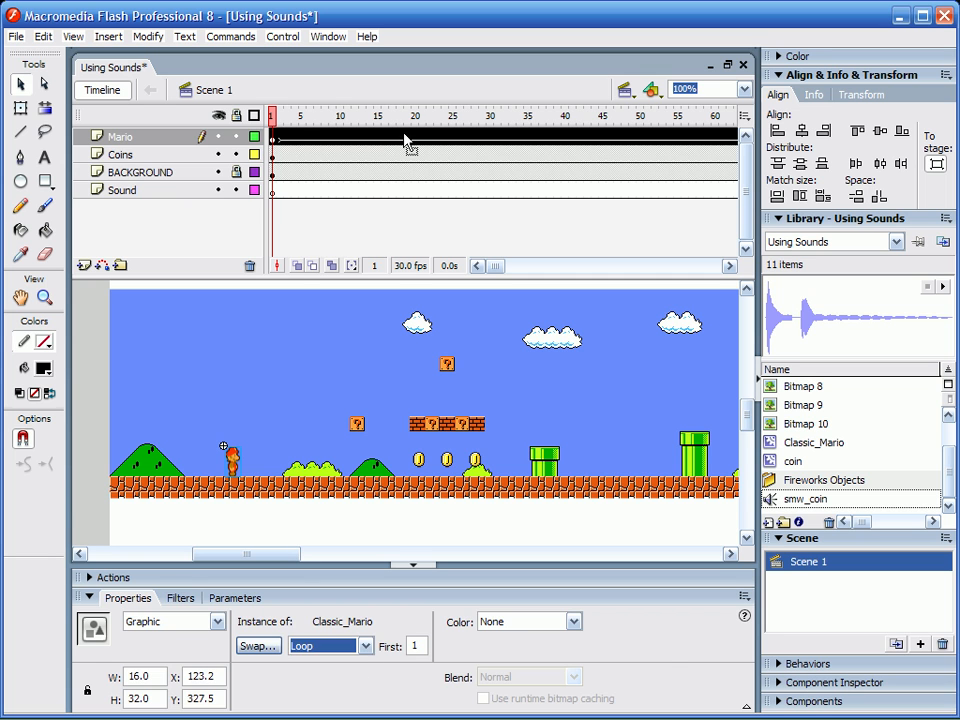
click(520, 114)
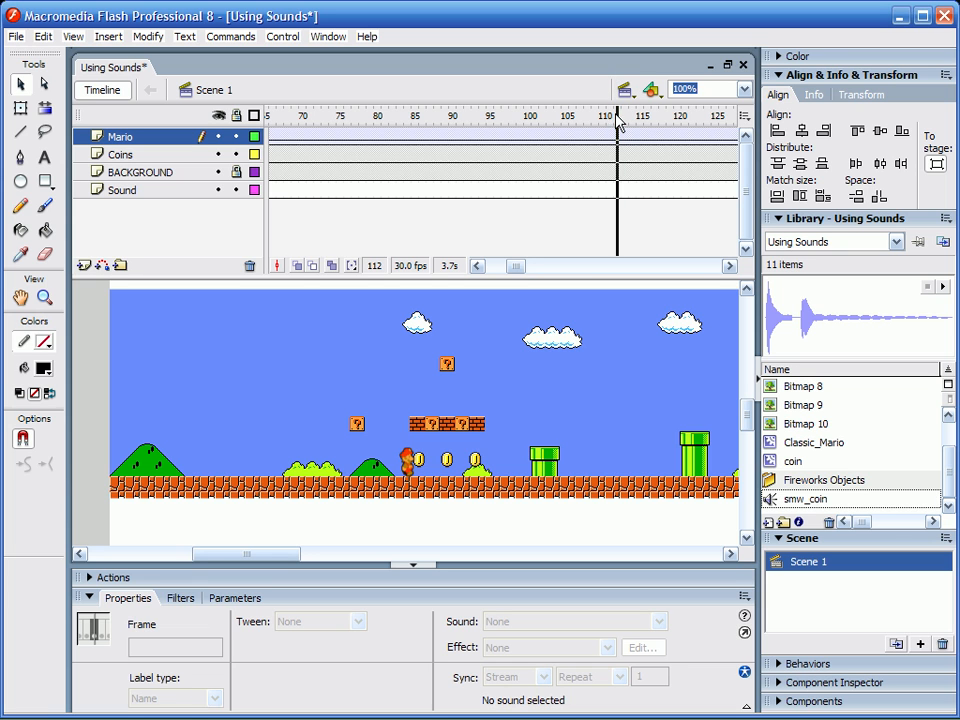
Add Coins-layer keyframes at the collision frames 113, 130 and 148 where coins vanish
click(628, 114)
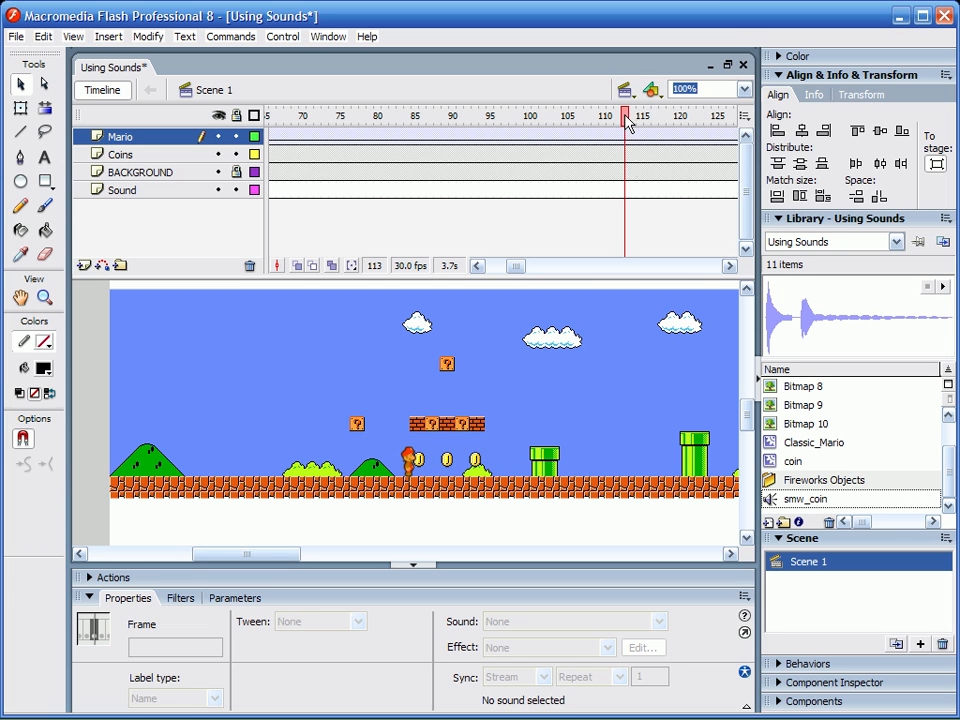
click(628, 154)
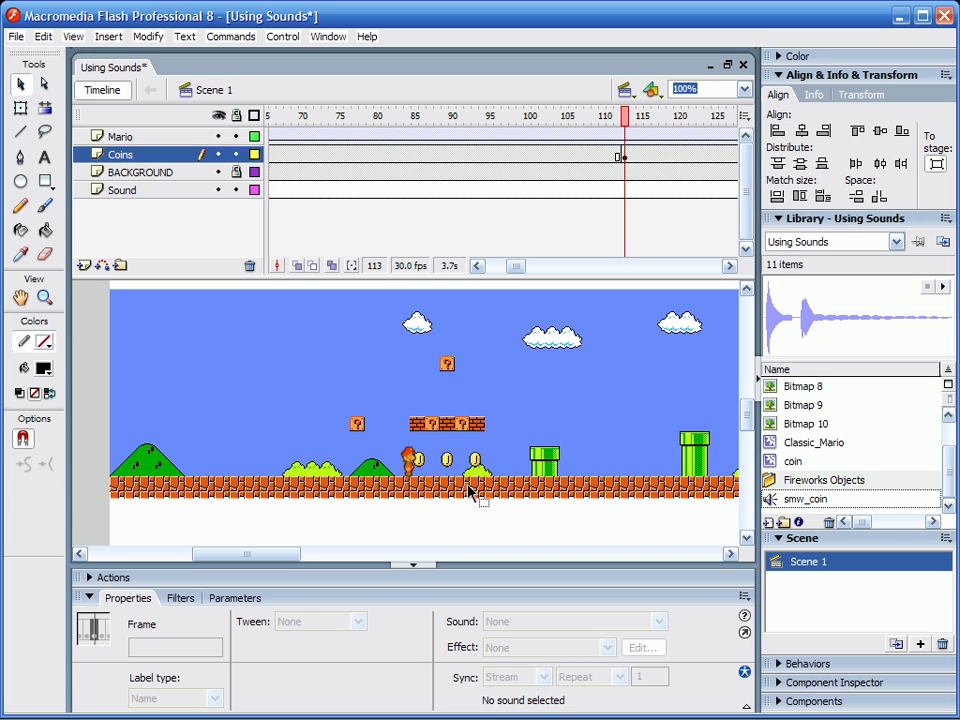
mouse_move(424, 464)
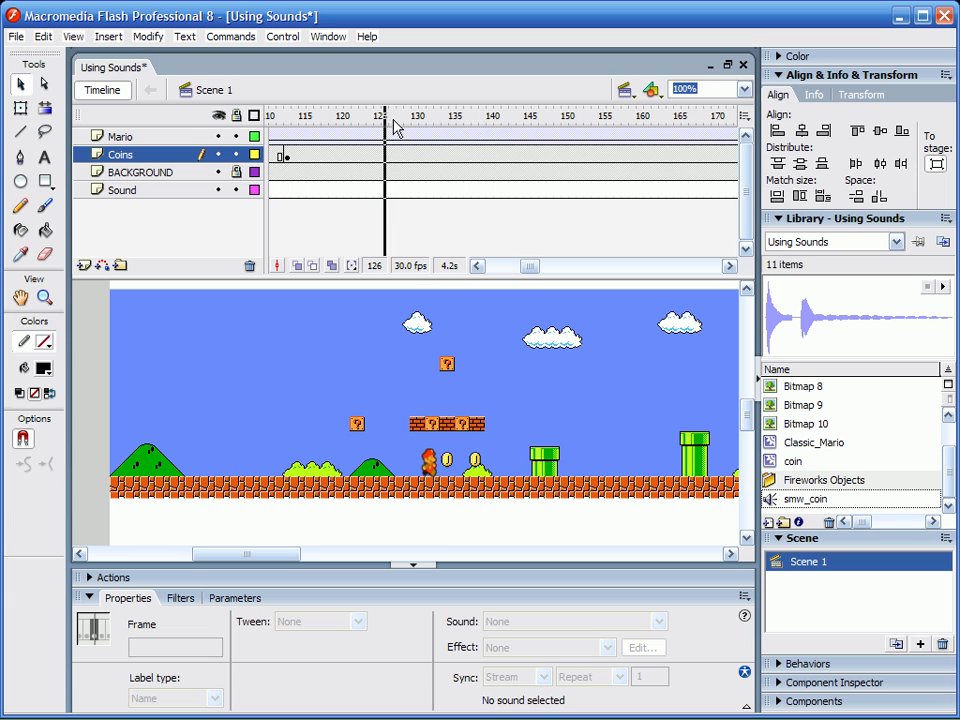
click(416, 114)
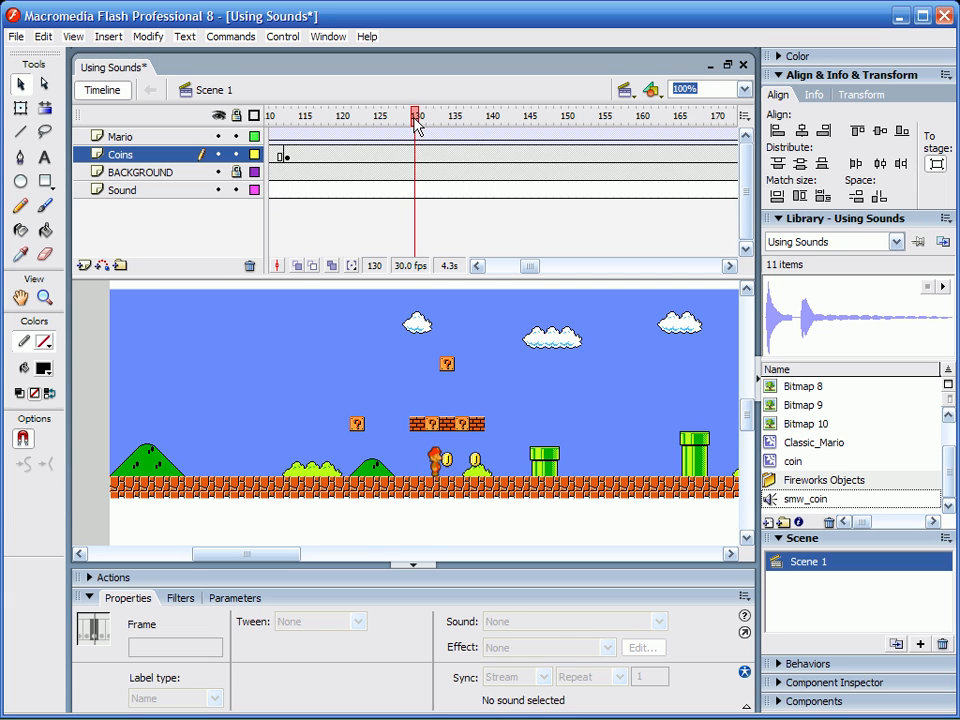
mouse_move(436, 460)
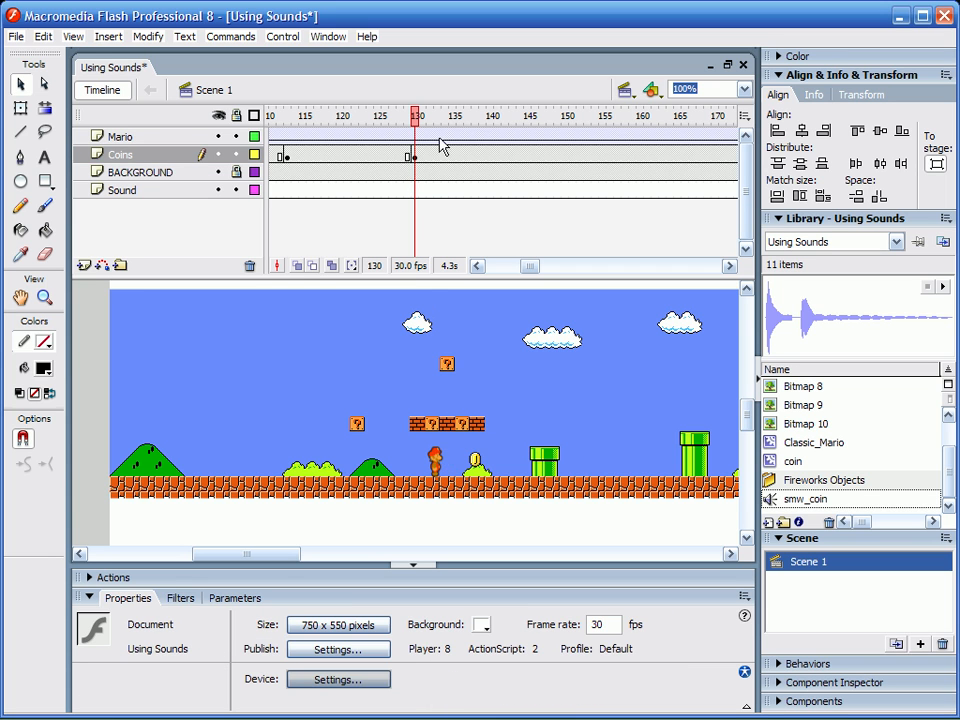
click(548, 114)
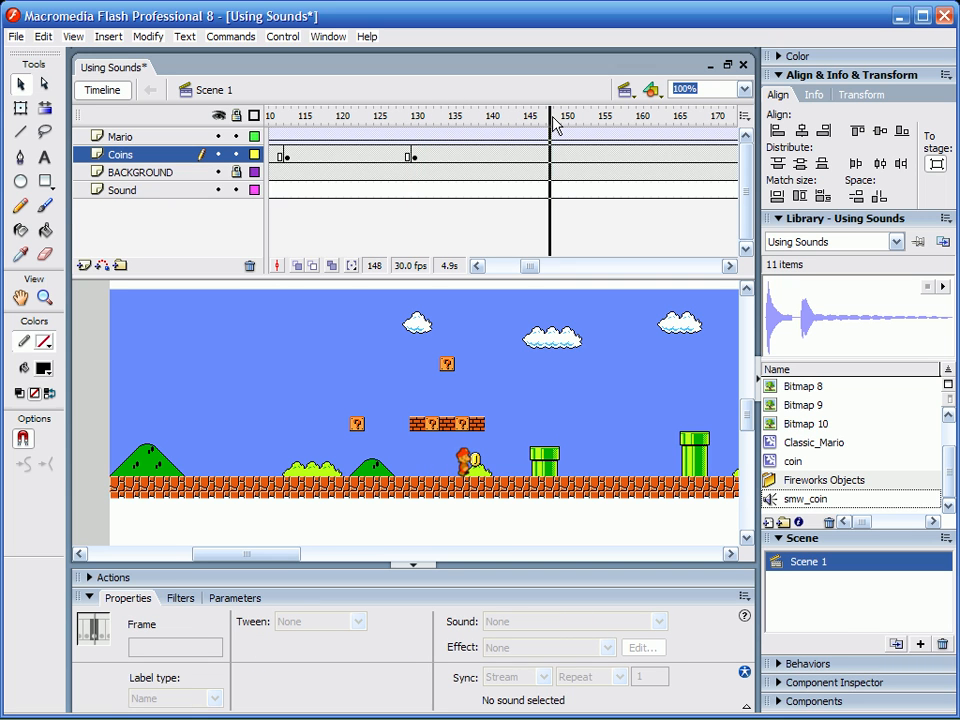
click(548, 114)
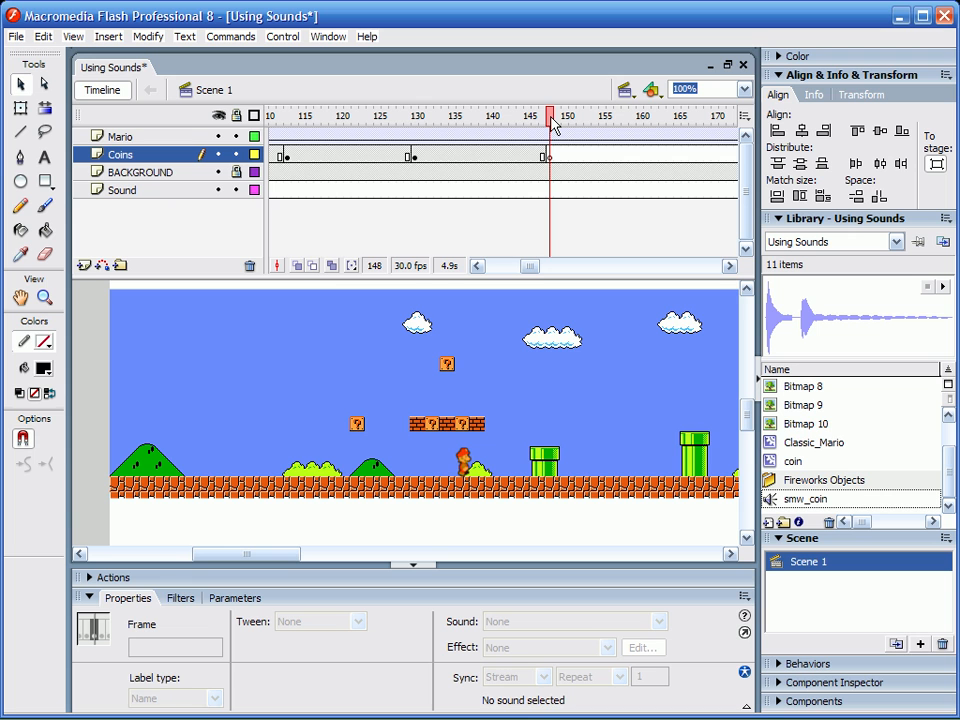
Rewind the playhead to frame 1 so every coin shows again
click(548, 114)
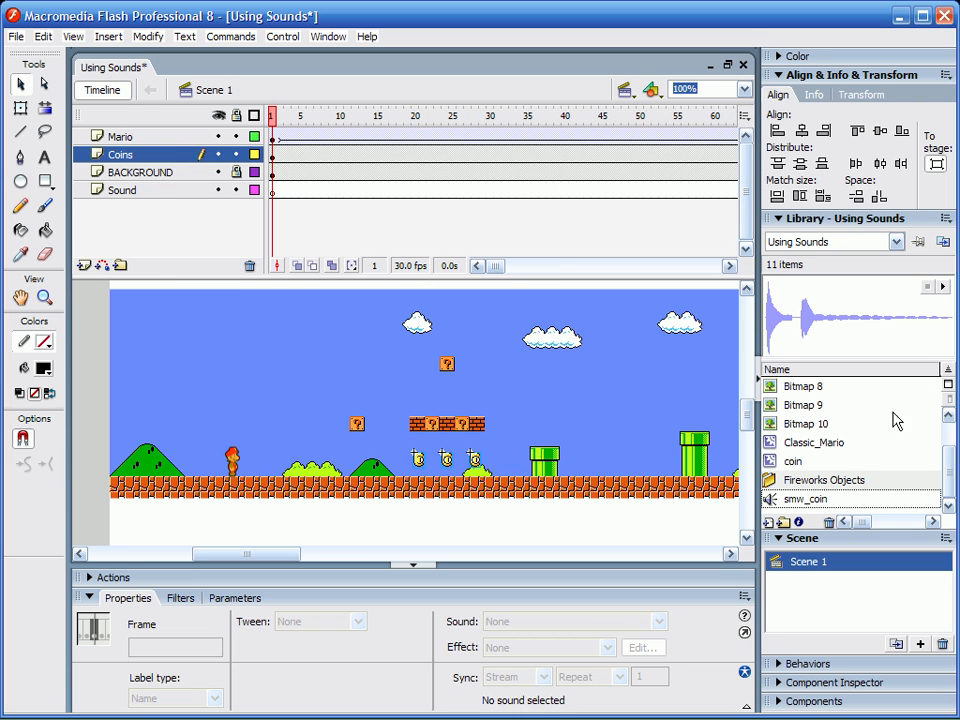
click(804, 498)
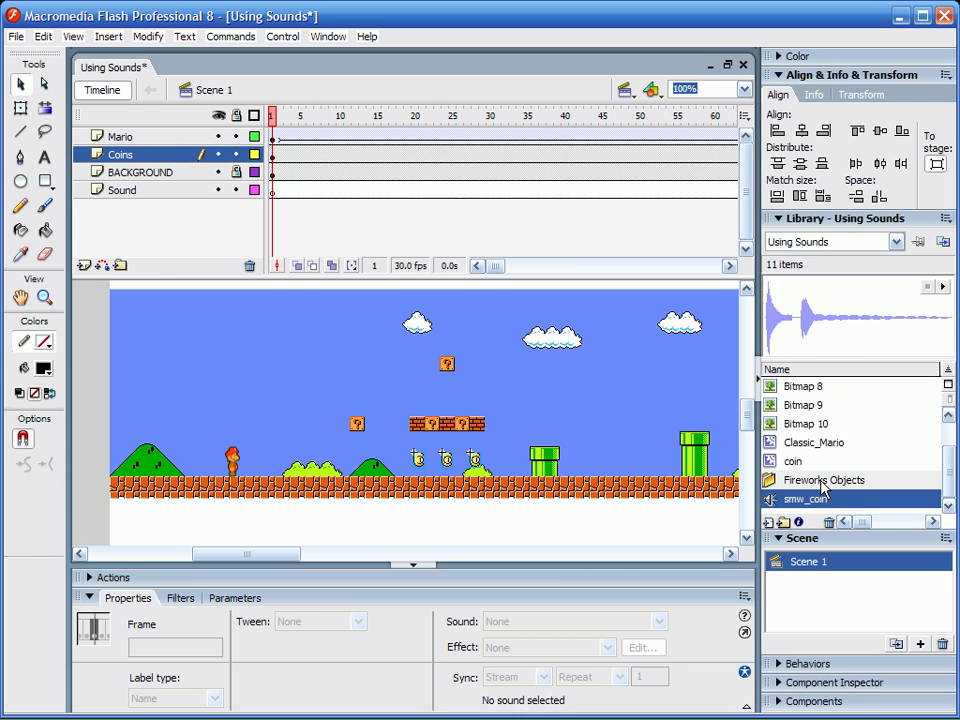
mouse_move(904, 340)
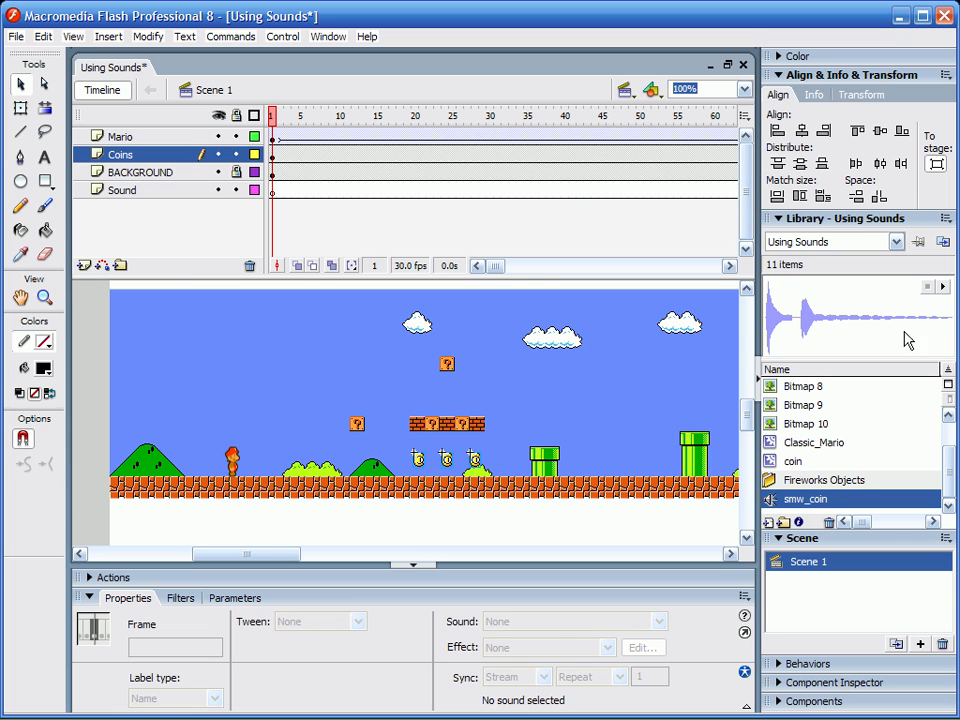
mouse_move(944, 290)
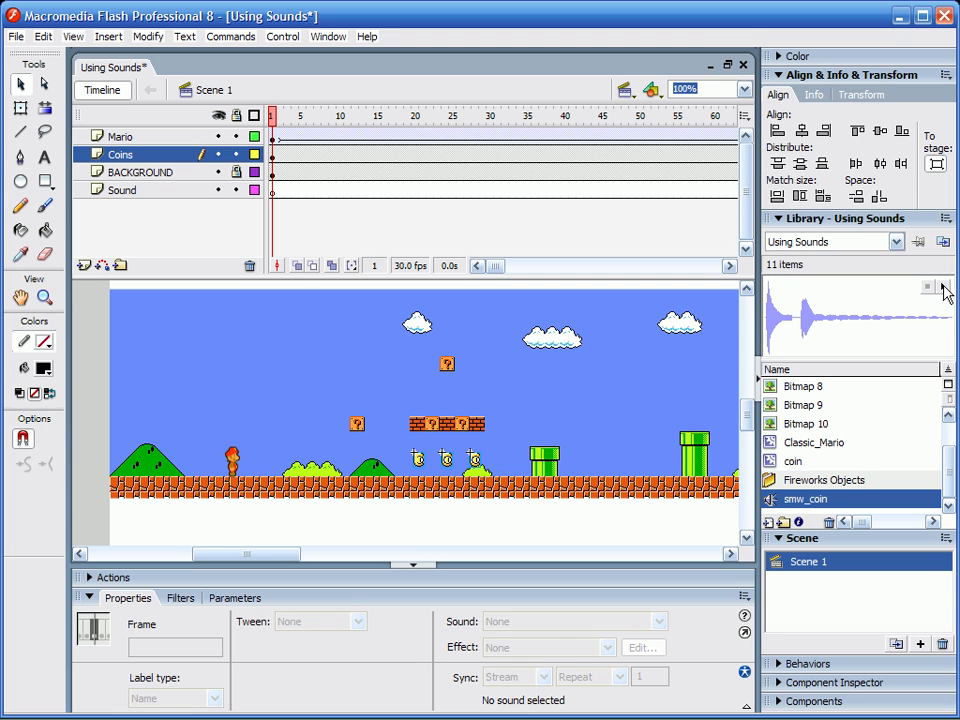
mouse_move(500, 120)
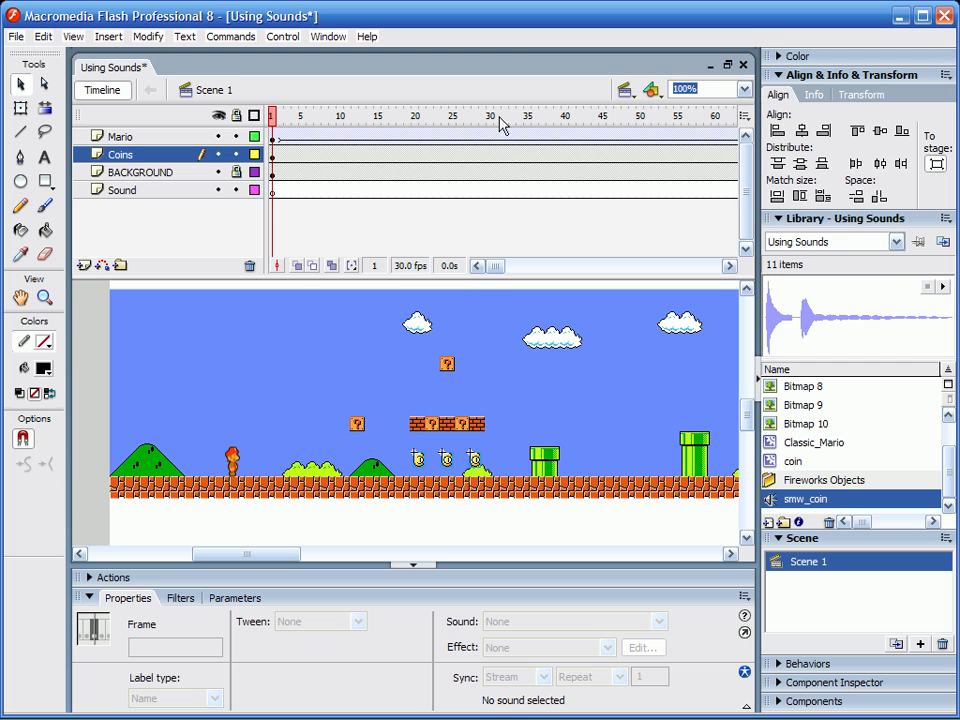
click(280, 114)
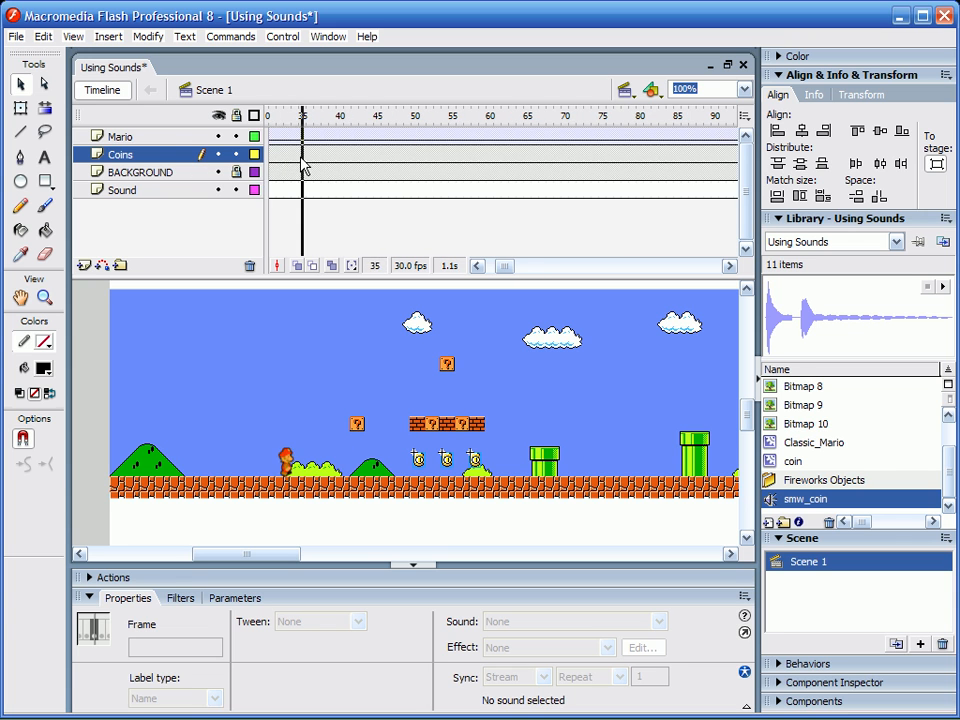
click(16, 36)
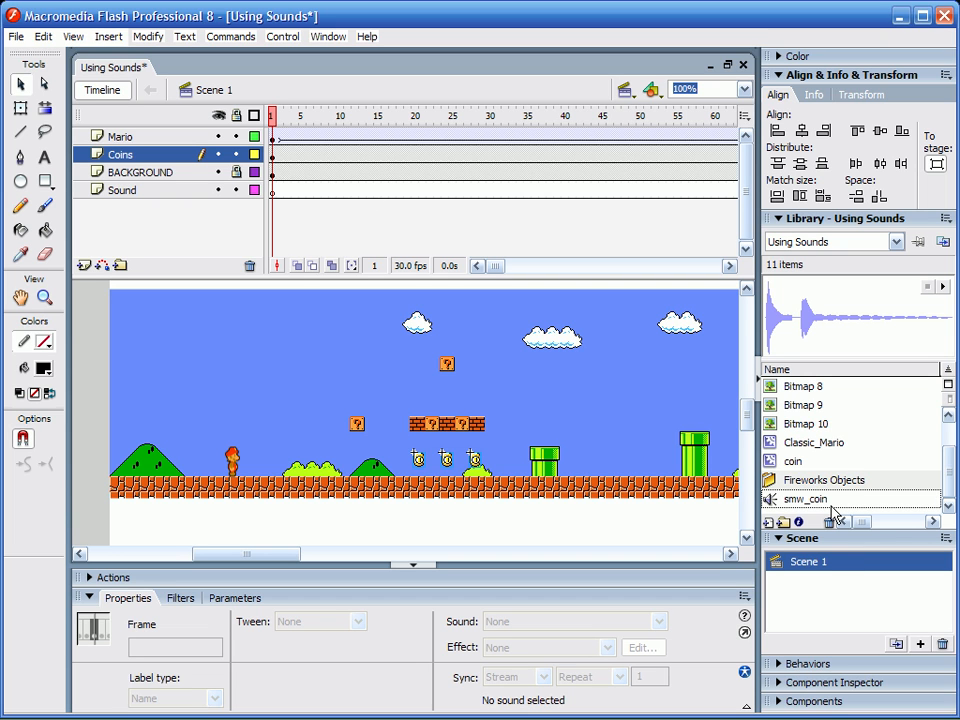
click(804, 500)
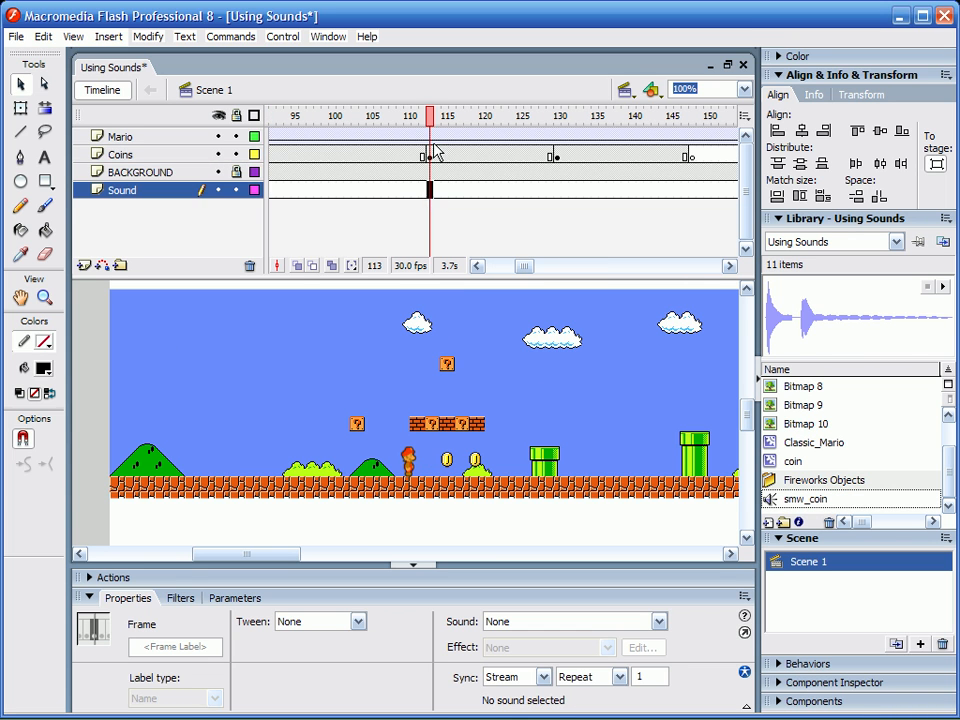
mouse_move(436, 212)
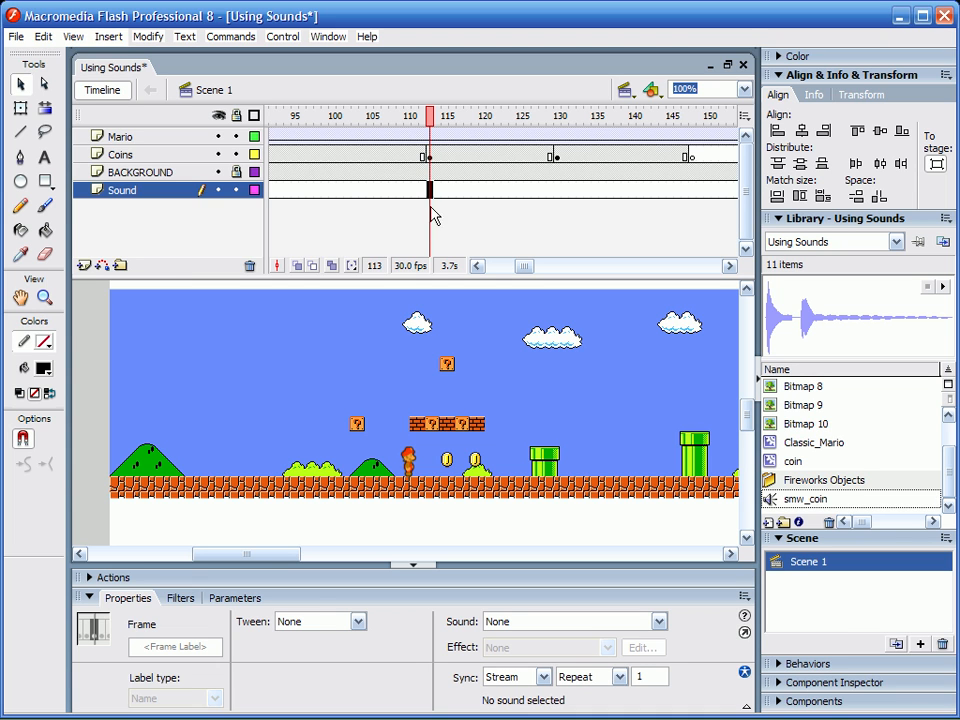
mouse_move(430, 210)
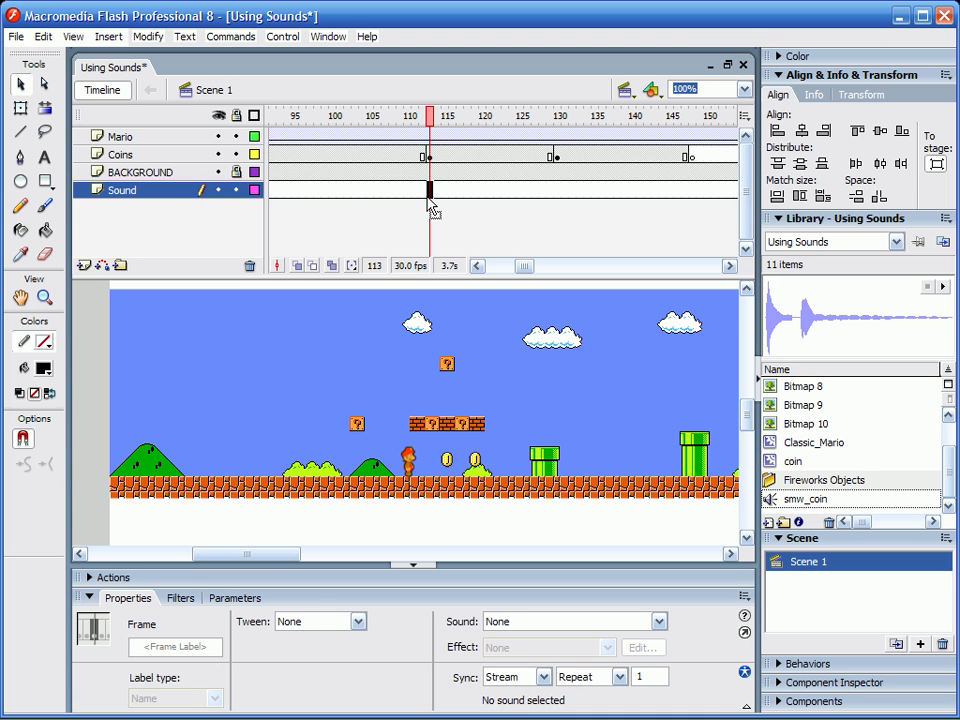
Add blank Sound-layer keyframes at frames 113, 130 and 148, then return to frame 113
click(428, 190)
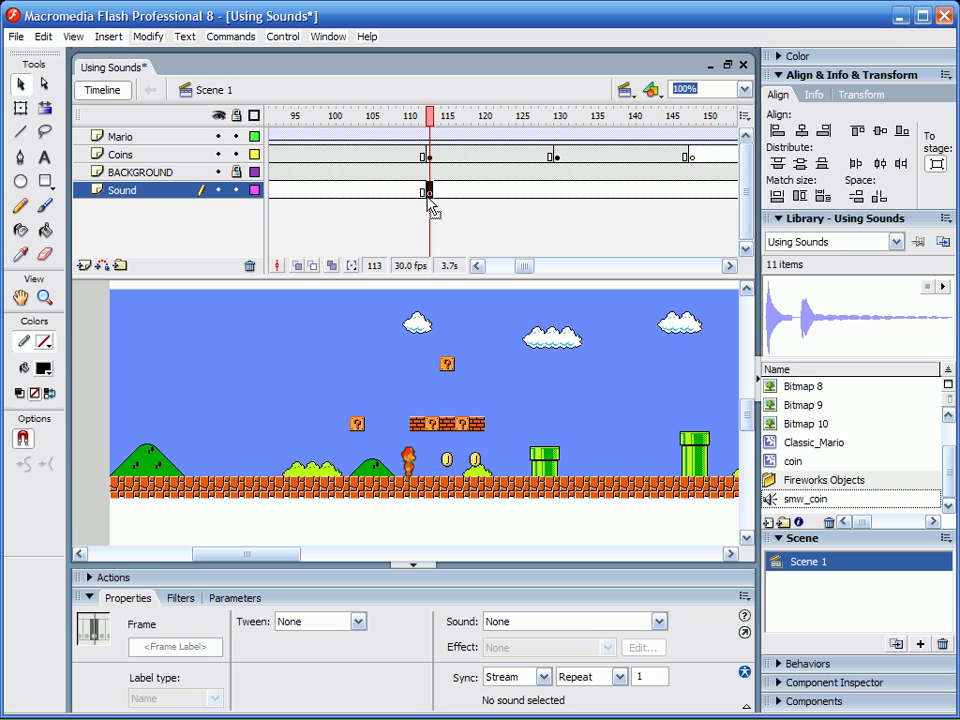
mouse_move(528, 188)
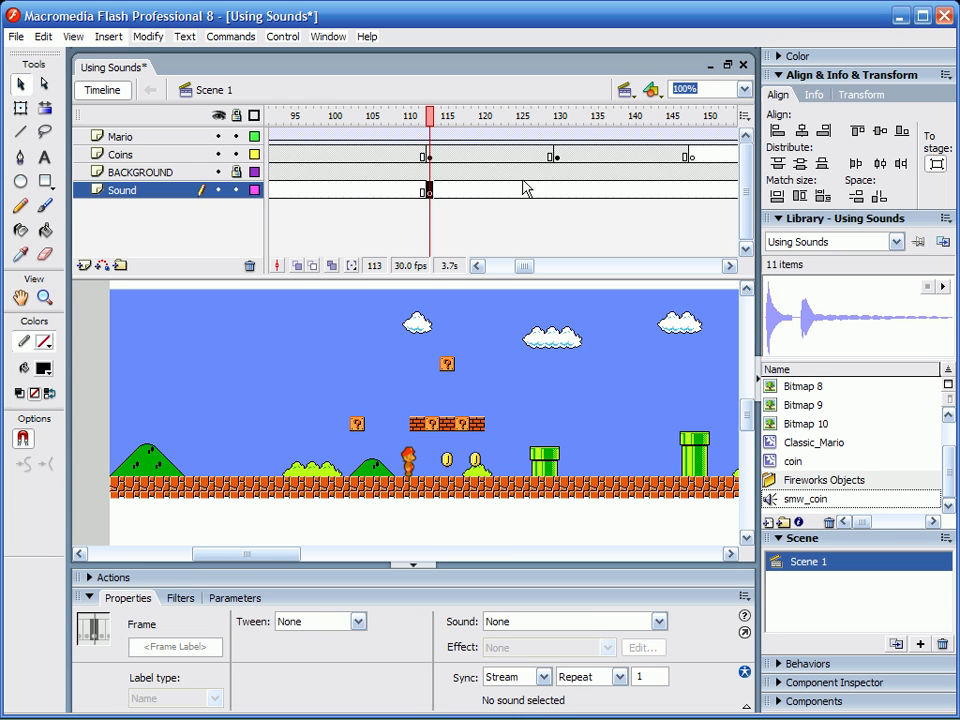
click(558, 116)
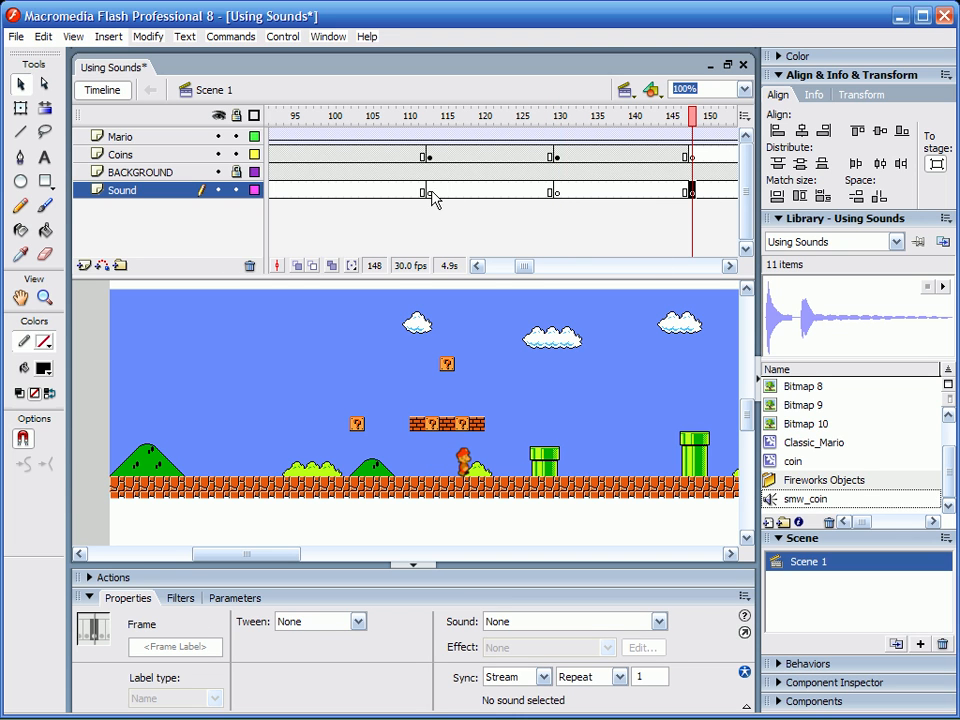
click(428, 112)
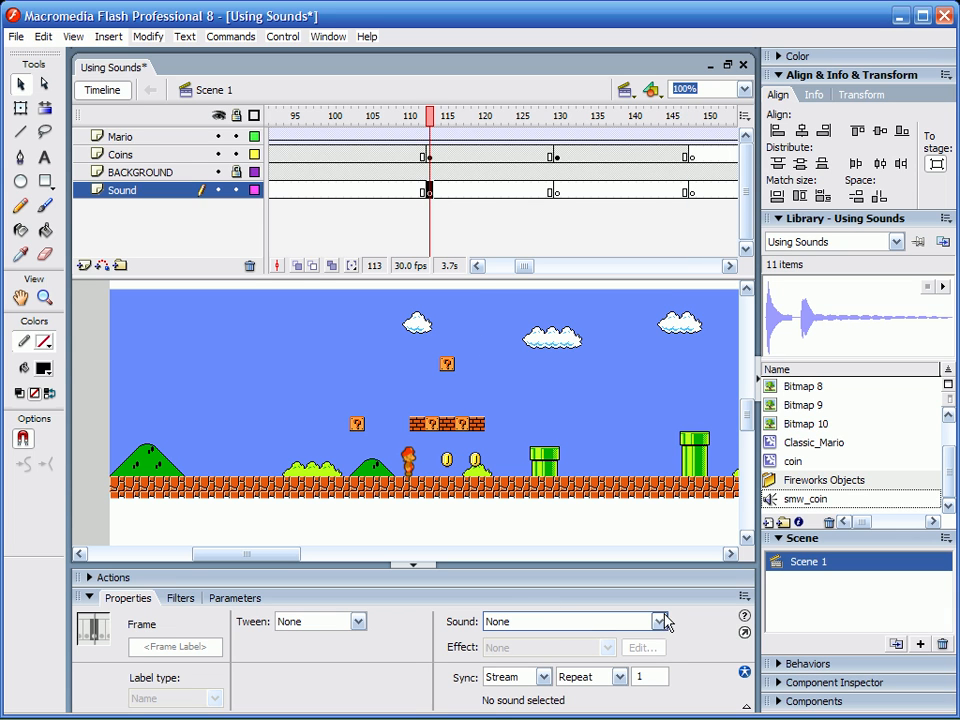
Attach the smw_coin sound to the frame-113 Sound keyframe and set its sync mode
click(658, 620)
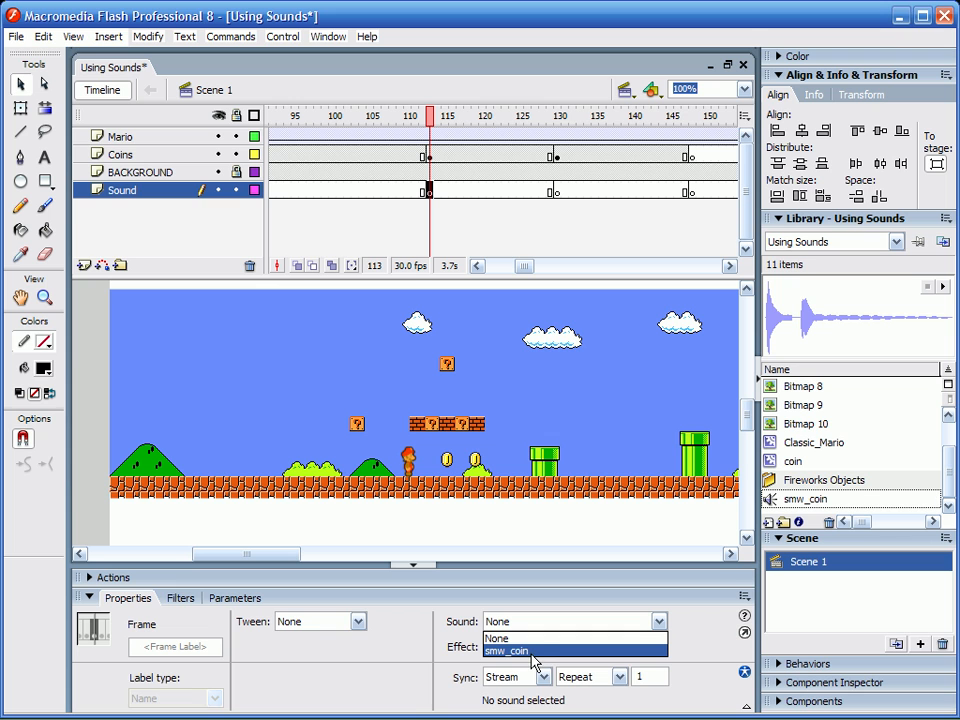
click(506, 652)
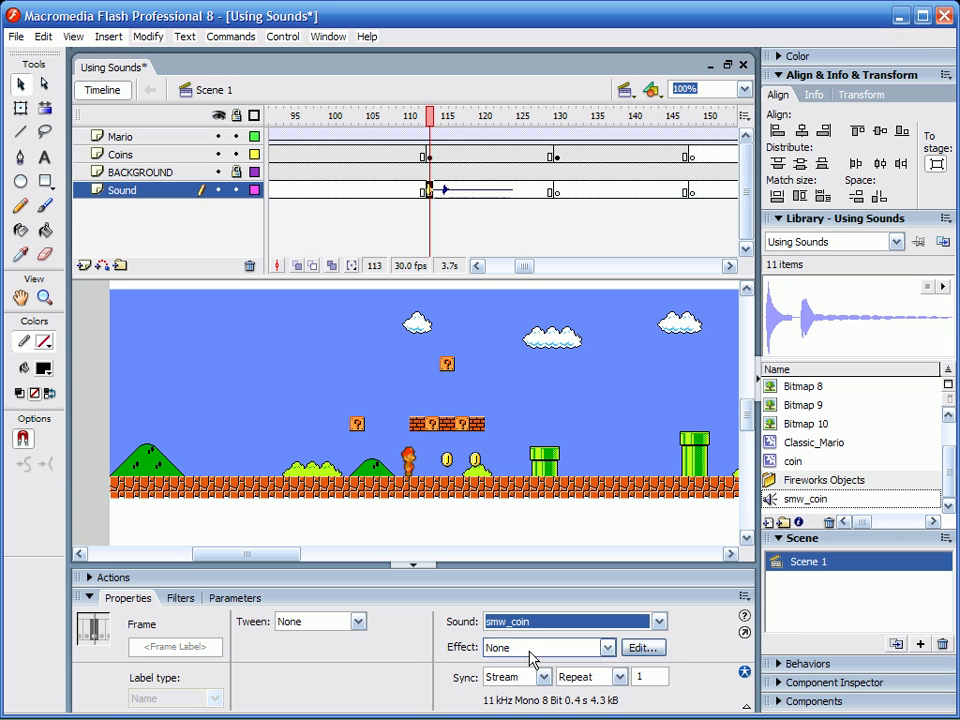
click(436, 116)
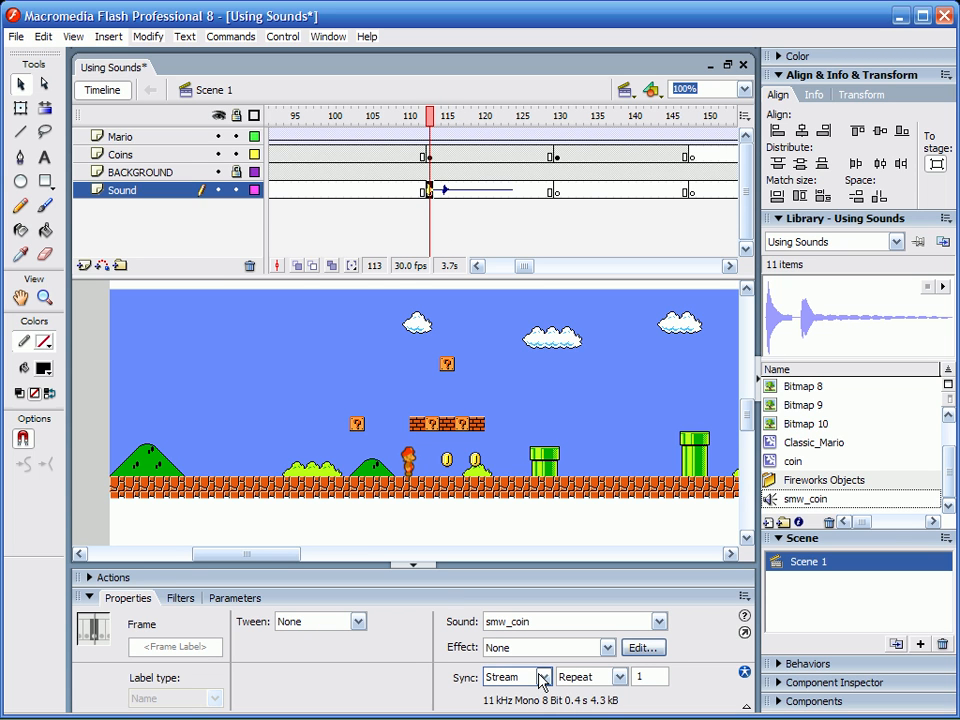
click(544, 676)
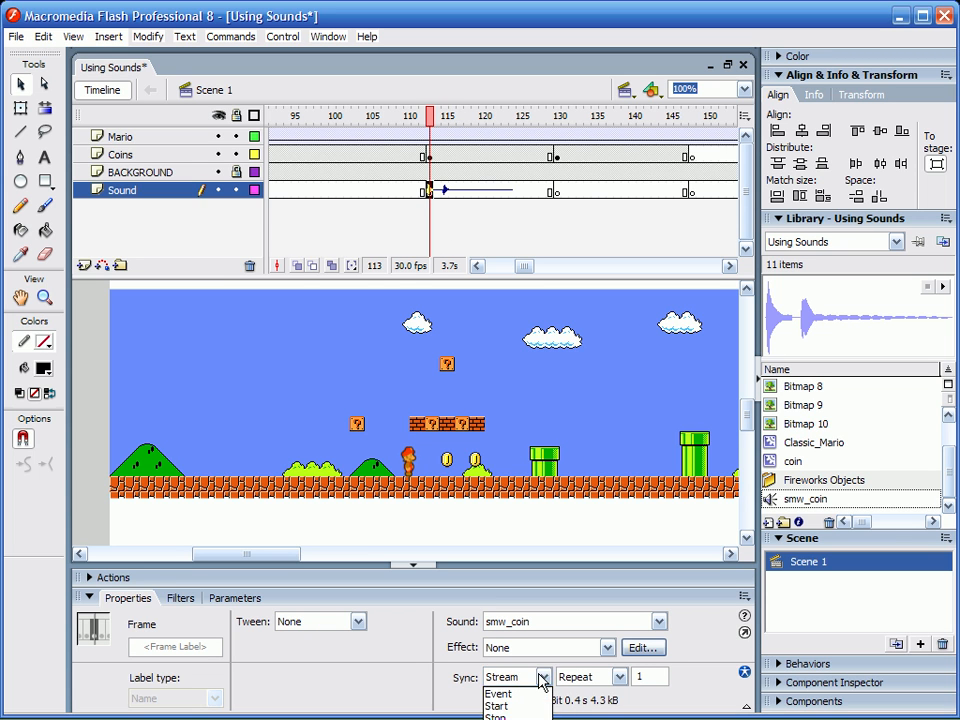
click(504, 676)
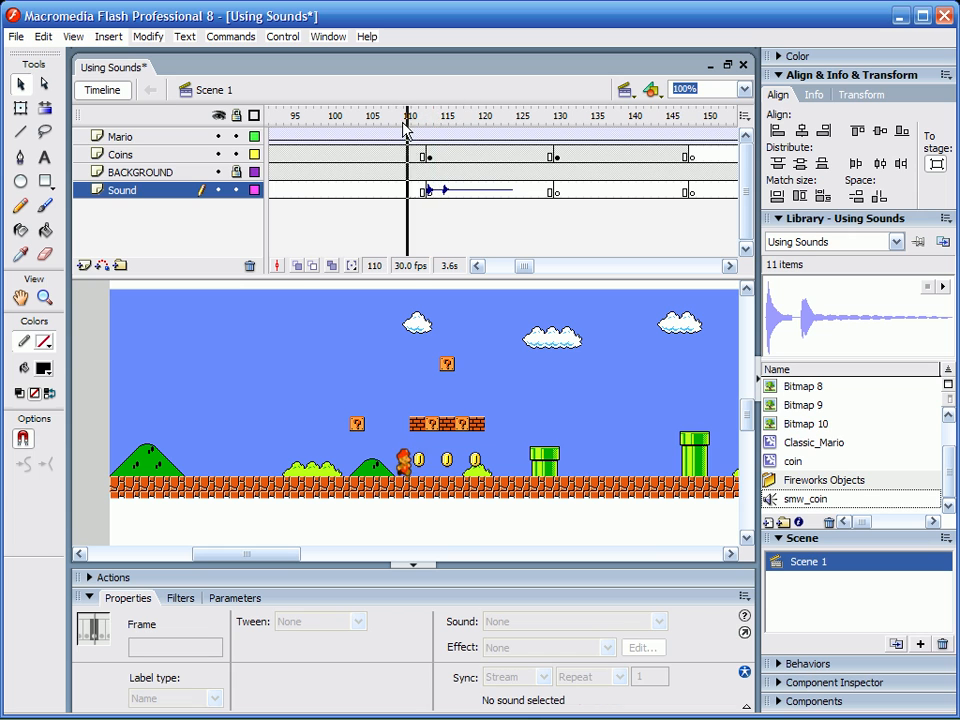
Attach smw_coin to the frame-130 Sound keyframe, then move to frame 180
click(558, 116)
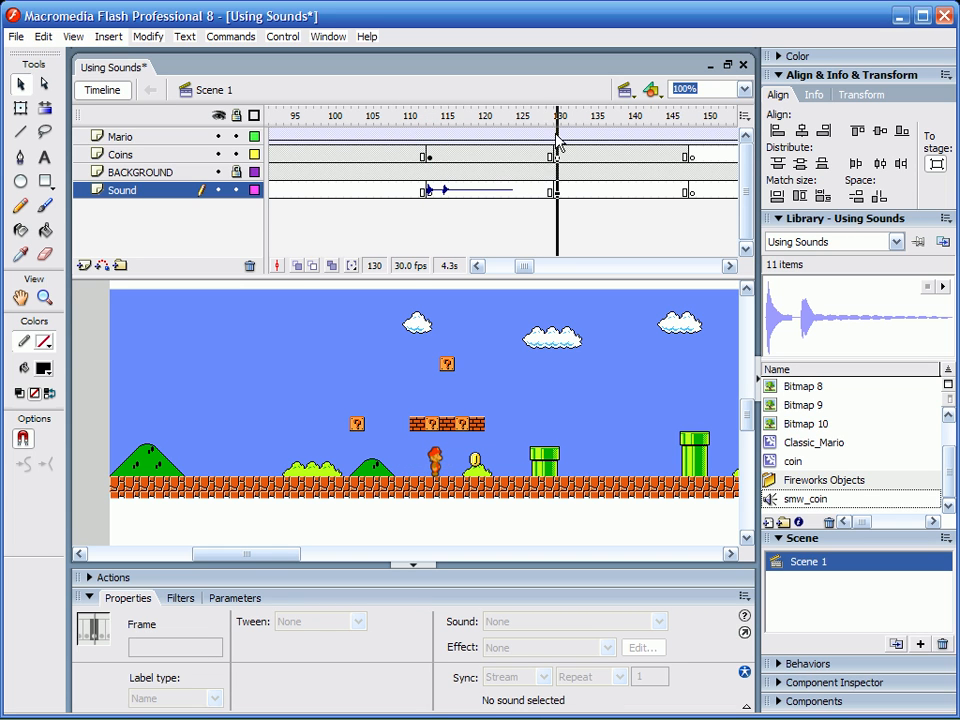
click(558, 116)
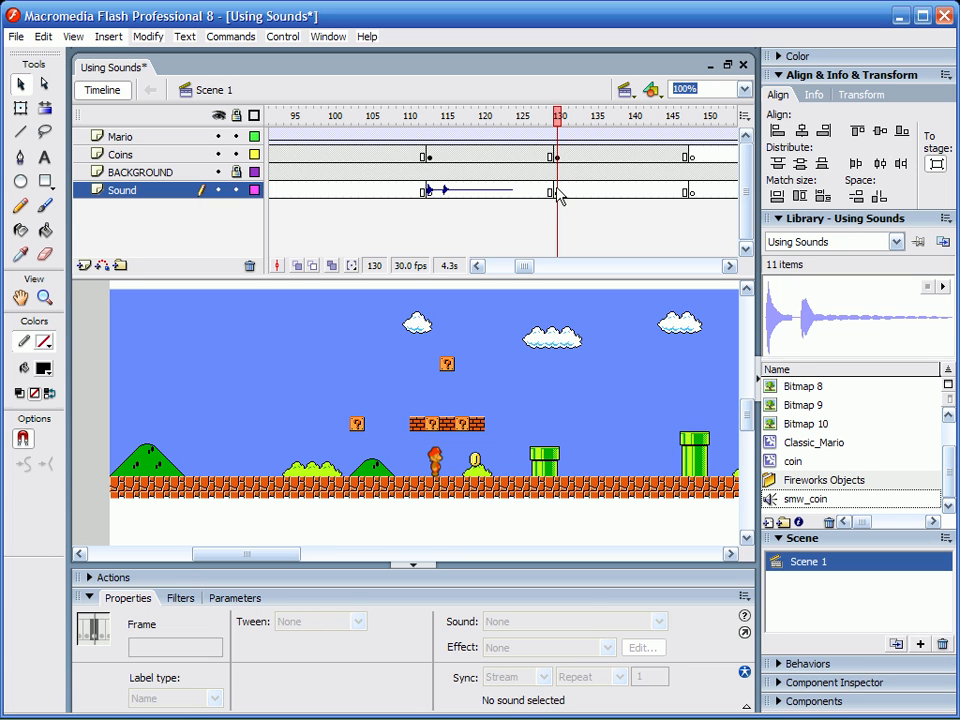
click(656, 620)
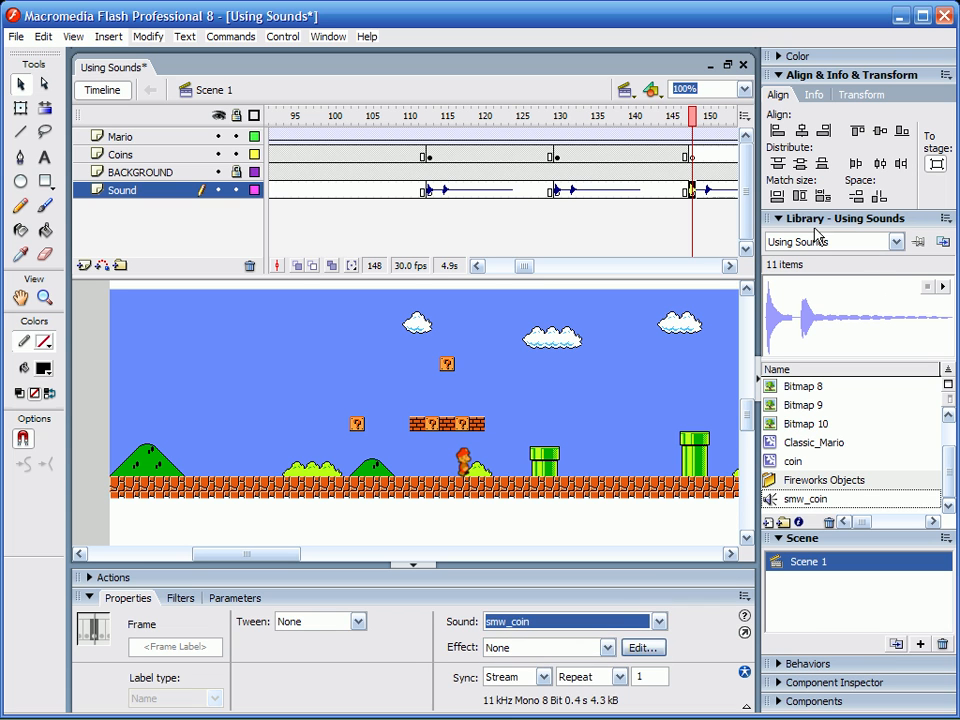
click(286, 114)
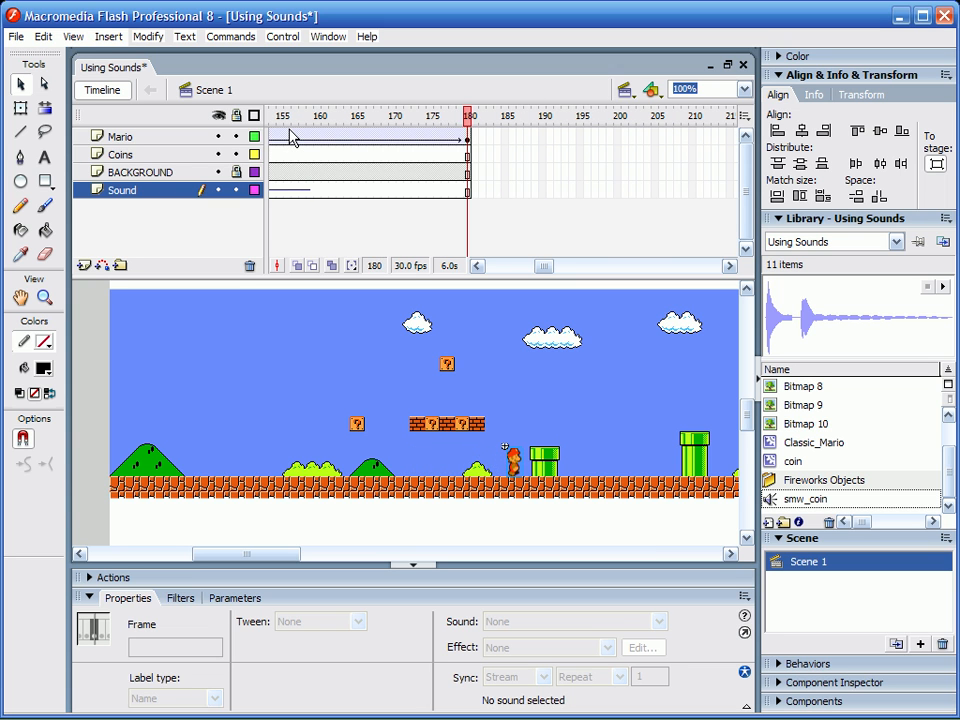
click(282, 36)
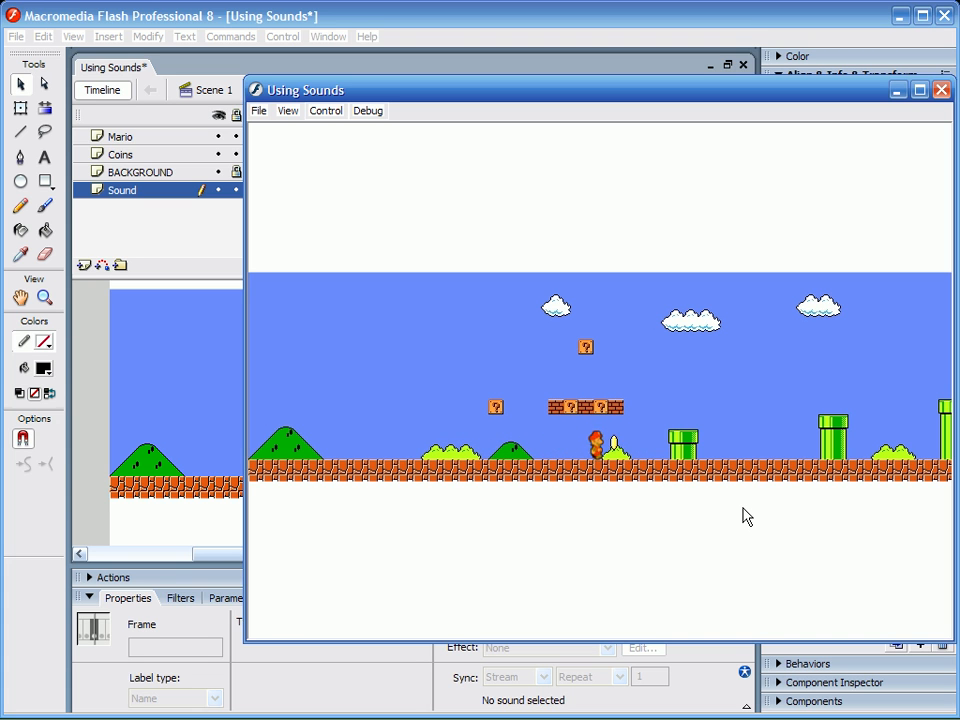
click(940, 88)
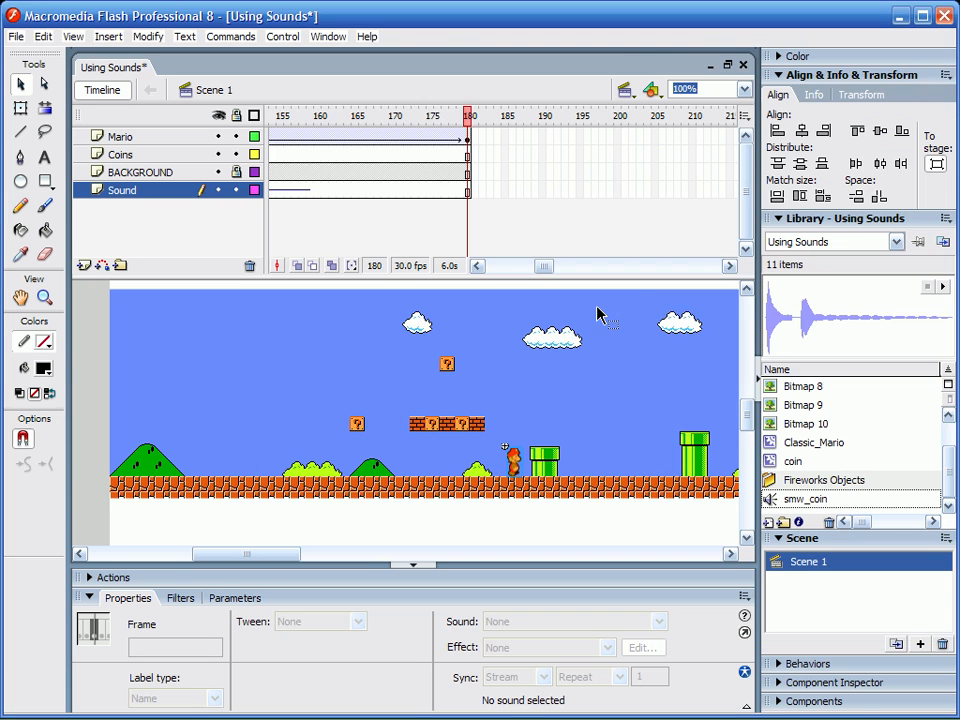